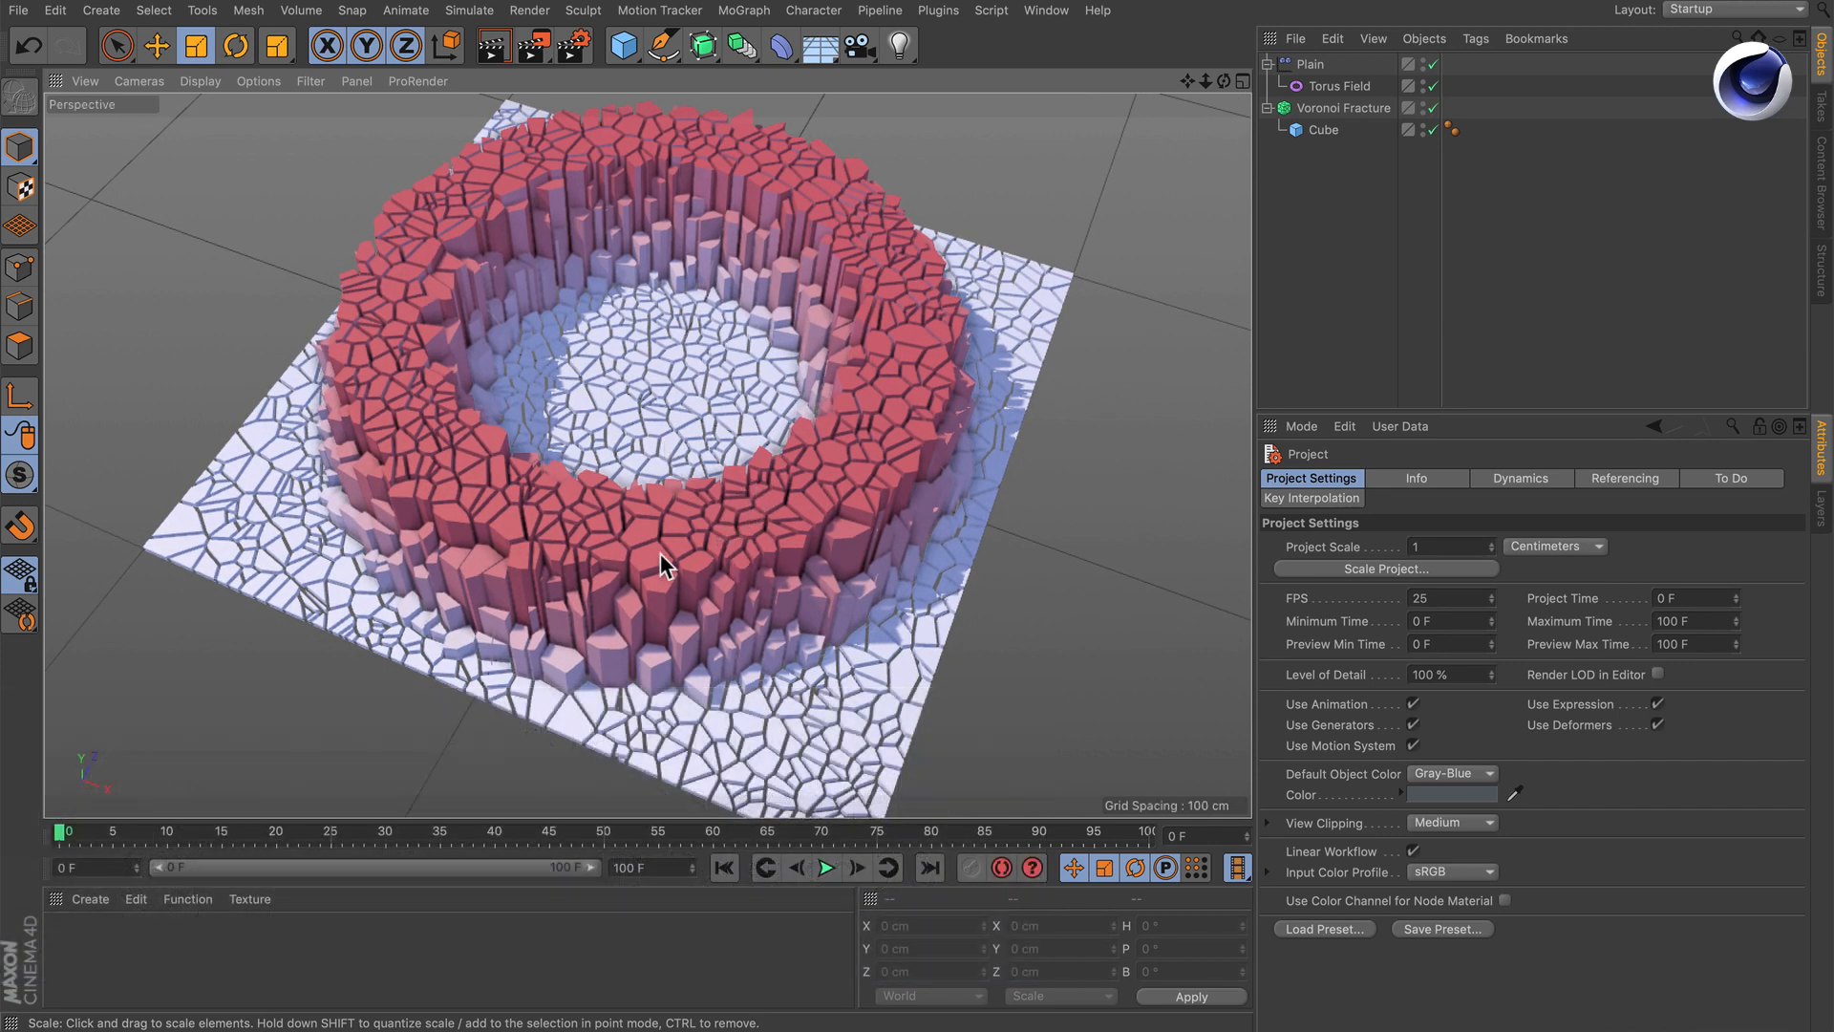
mouse_move(749, 616)
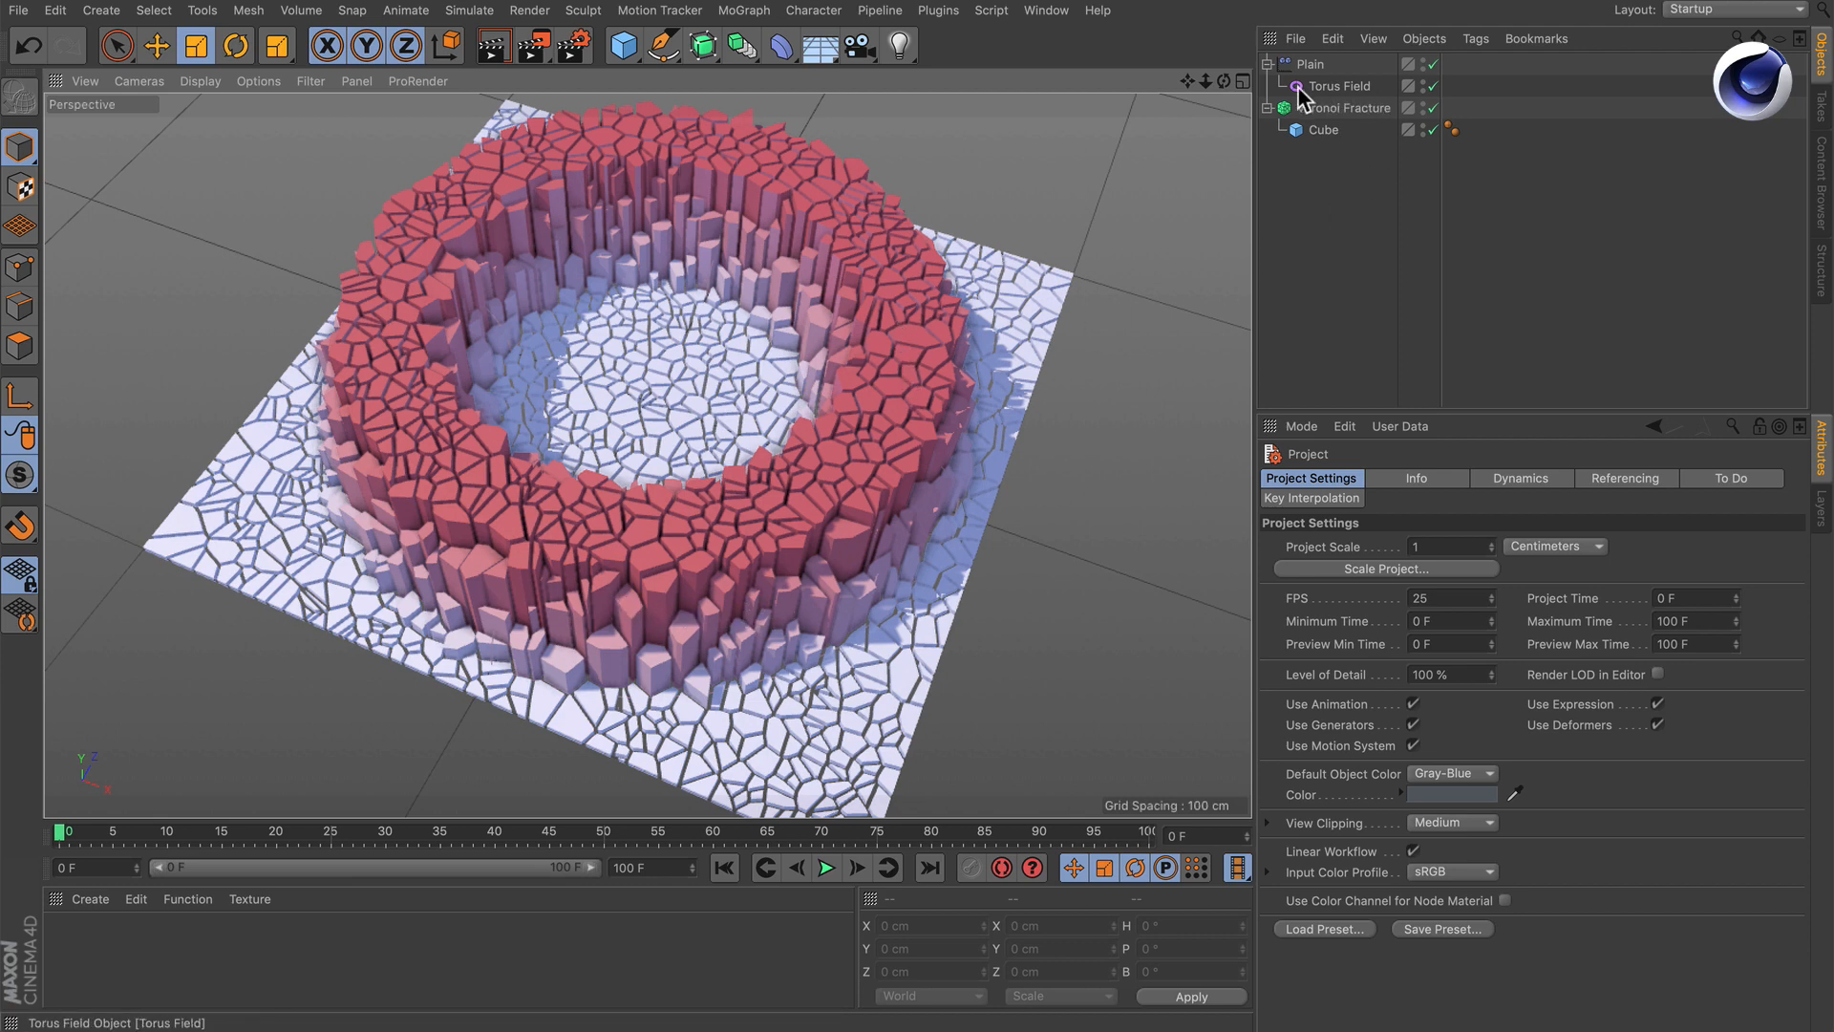
Set the Torus Field's thickness to 24 cm
click(1339, 85)
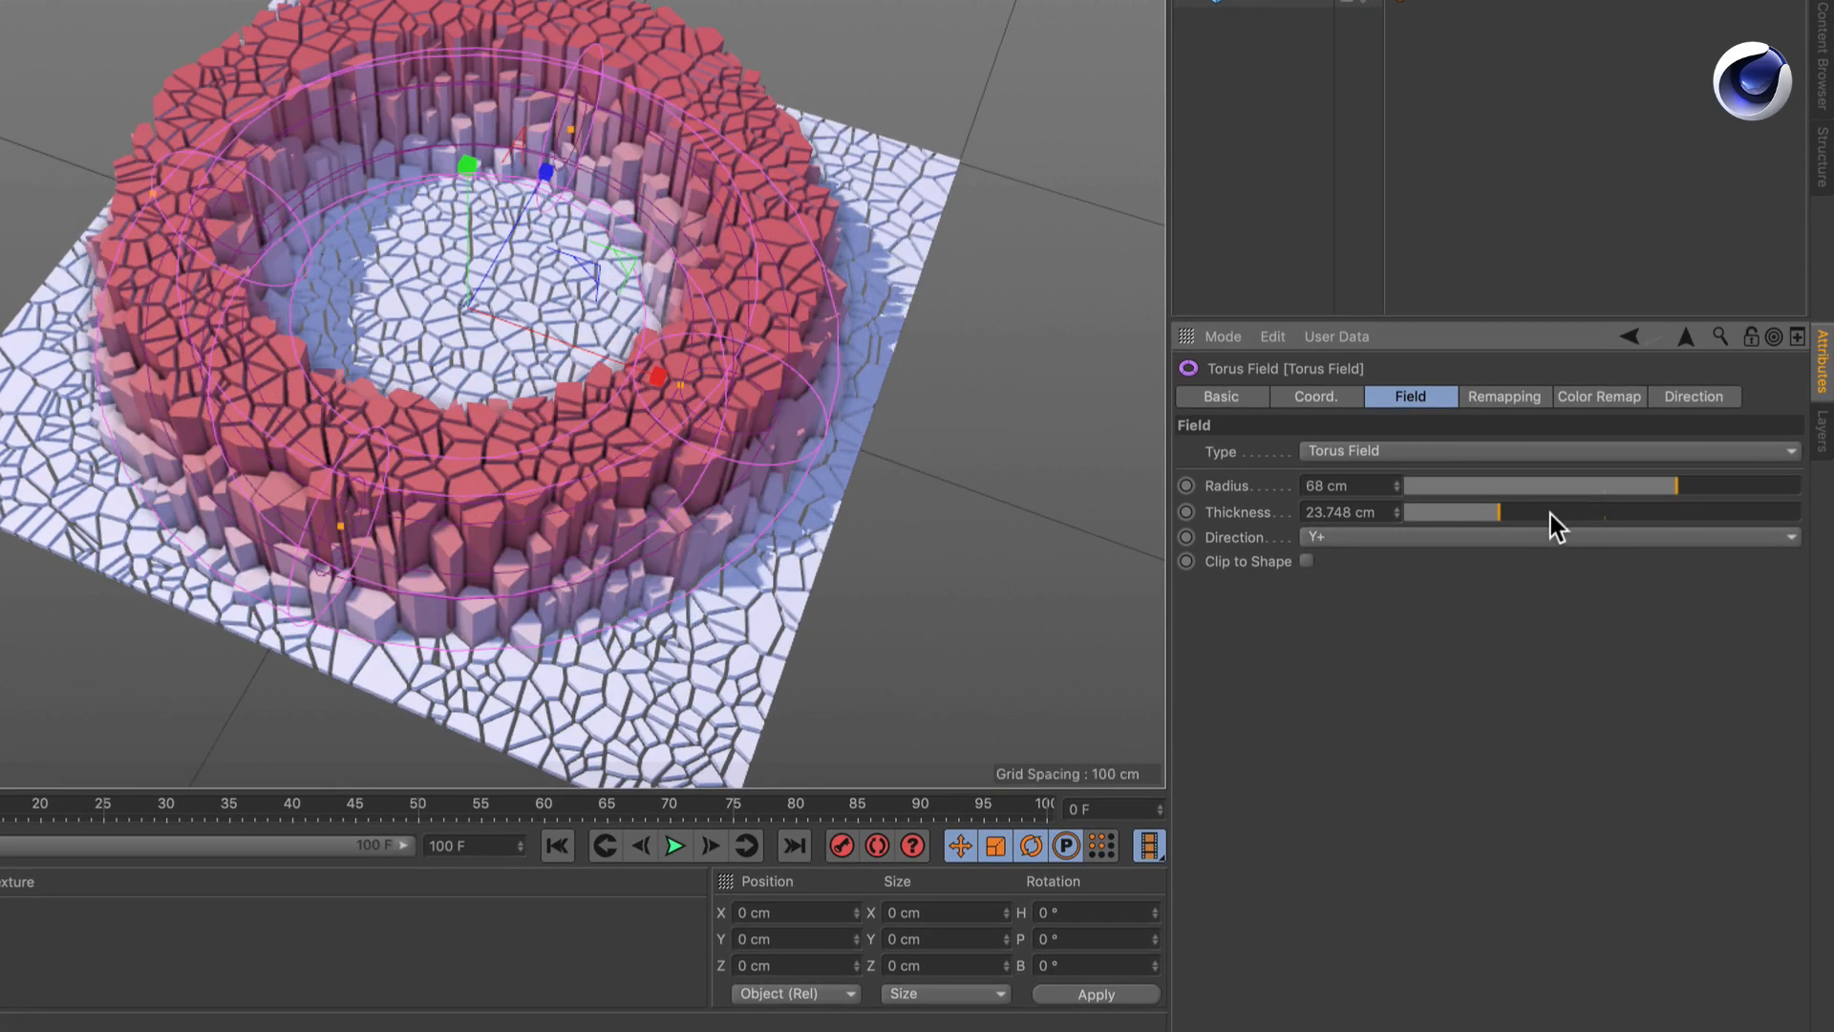
drag(1485, 511, 1514, 511)
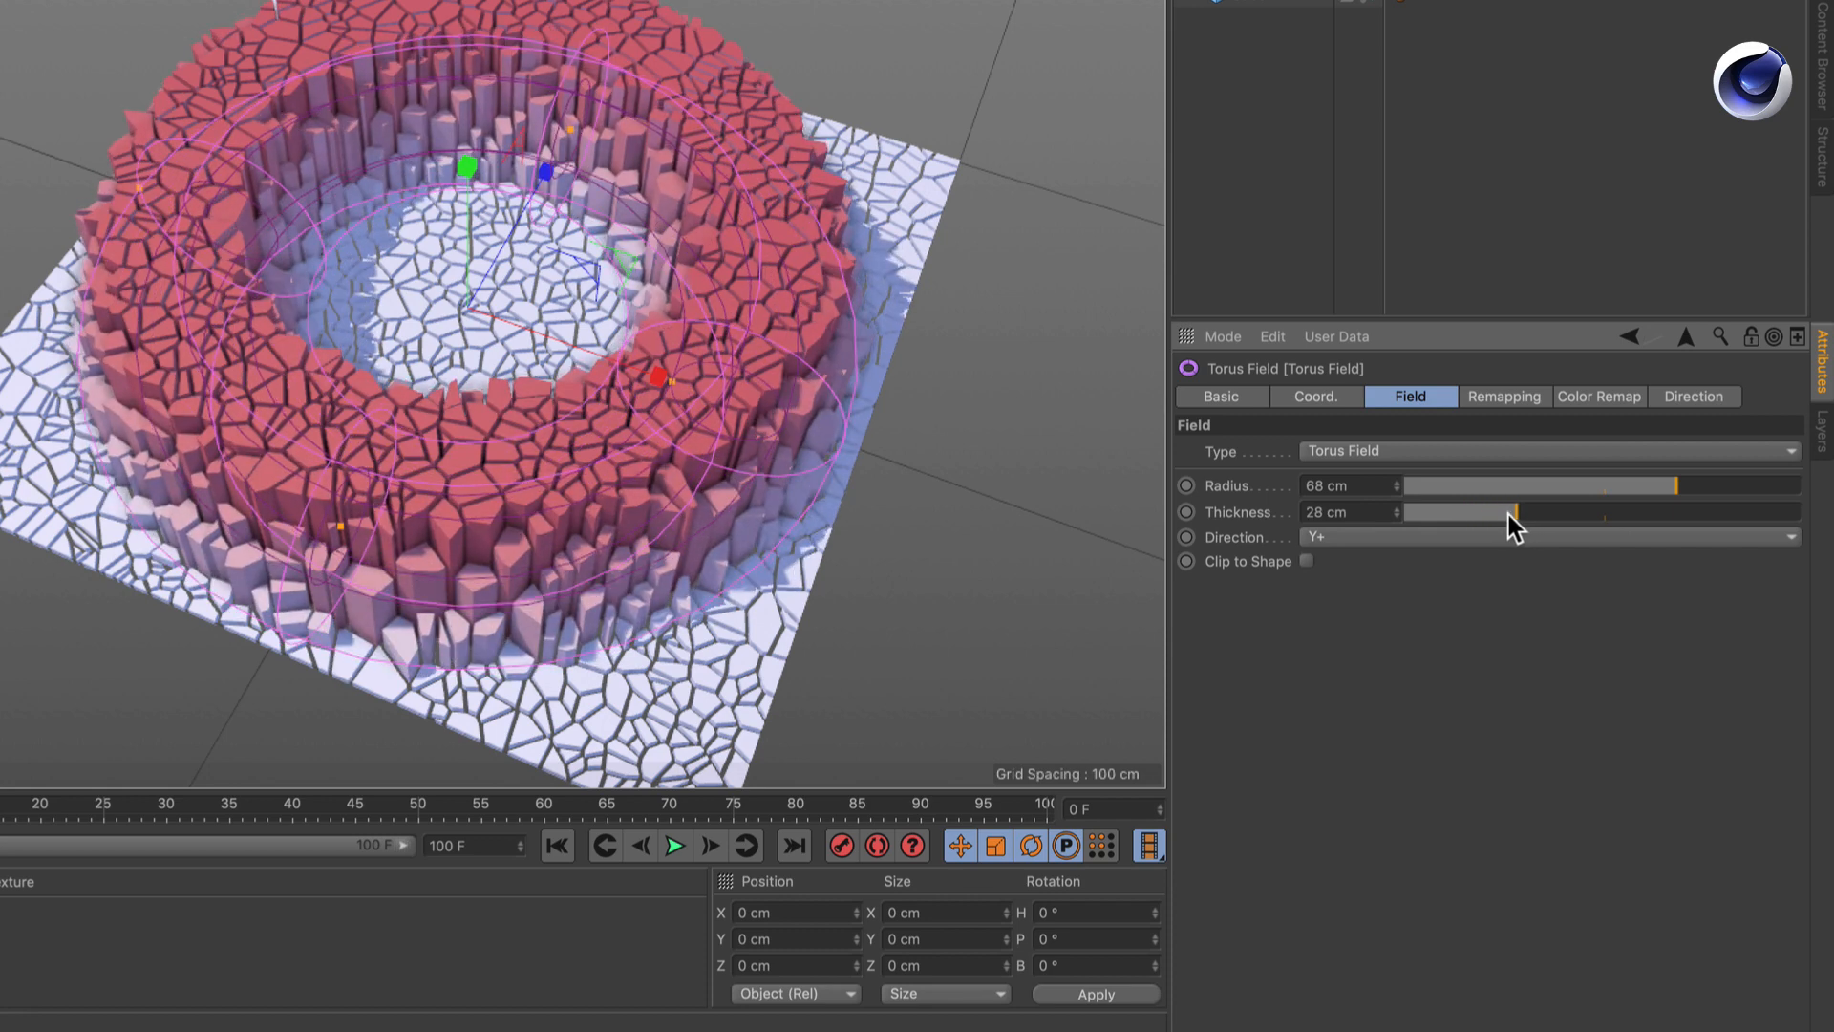
drag(1509, 511, 1485, 511)
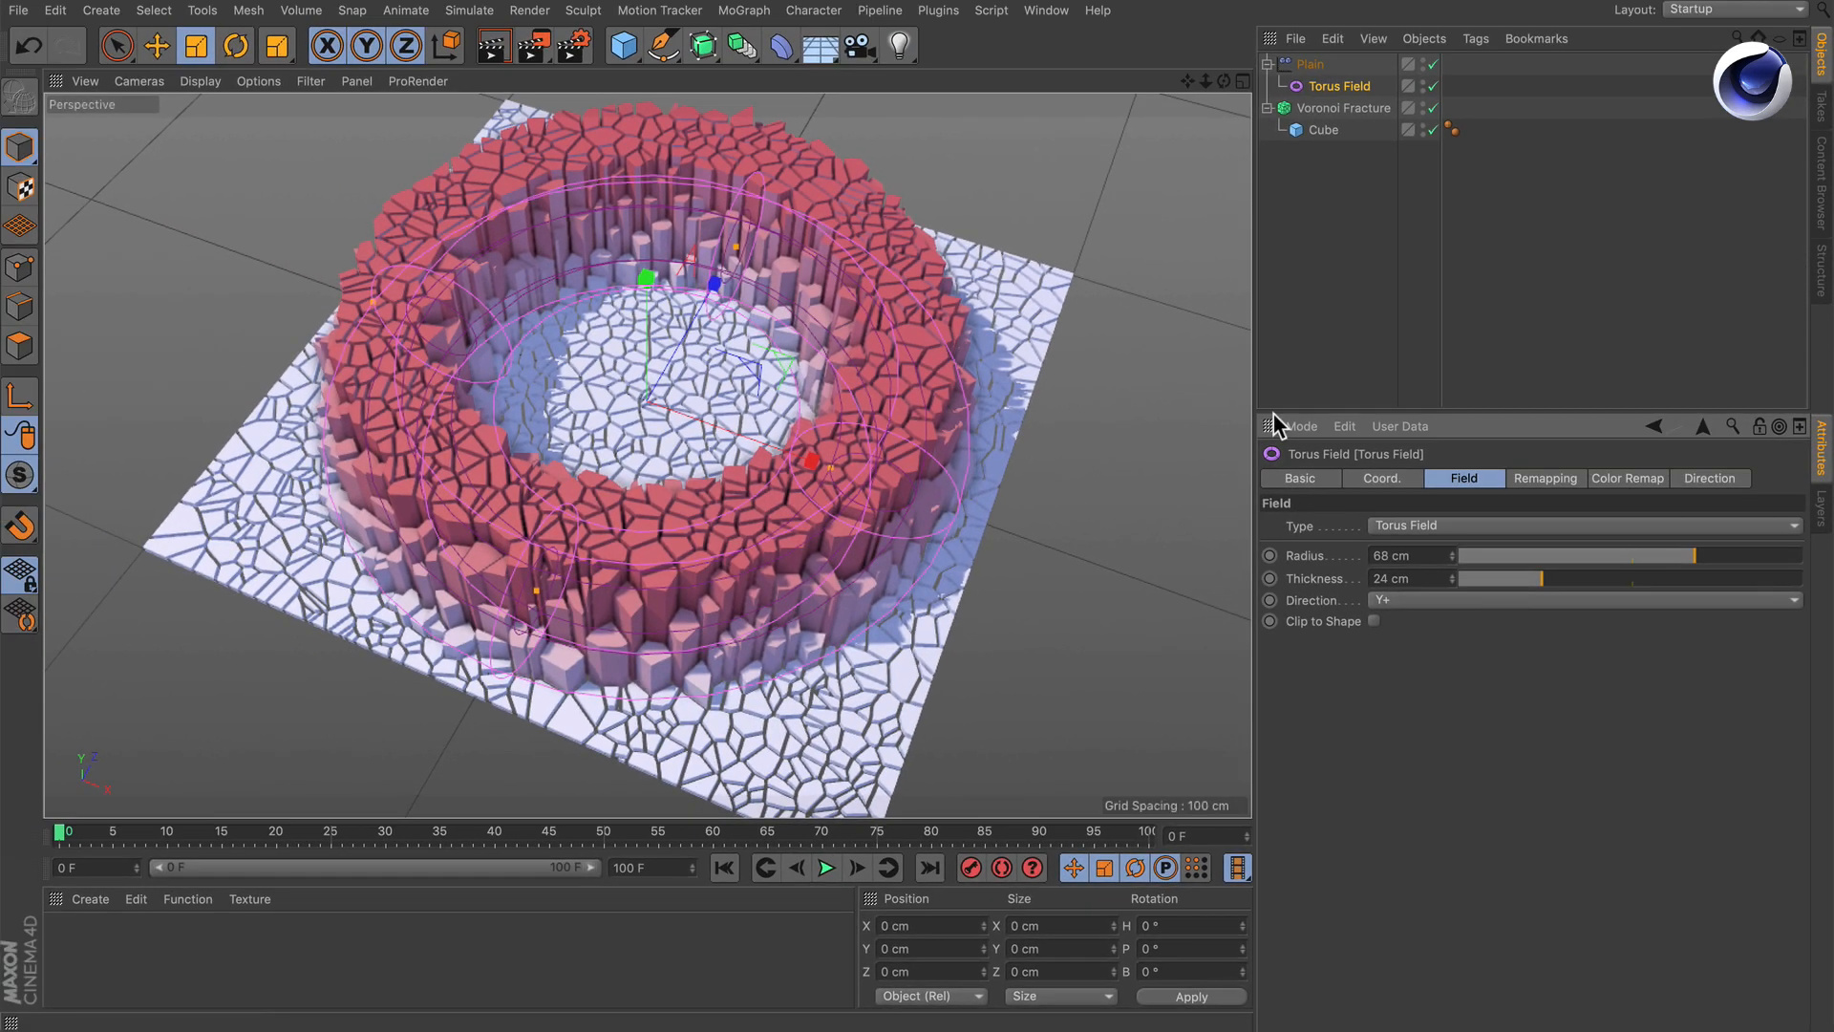
Add a Radial Field to the Plain falloff, angled from 73° to 290°
click(1307, 64)
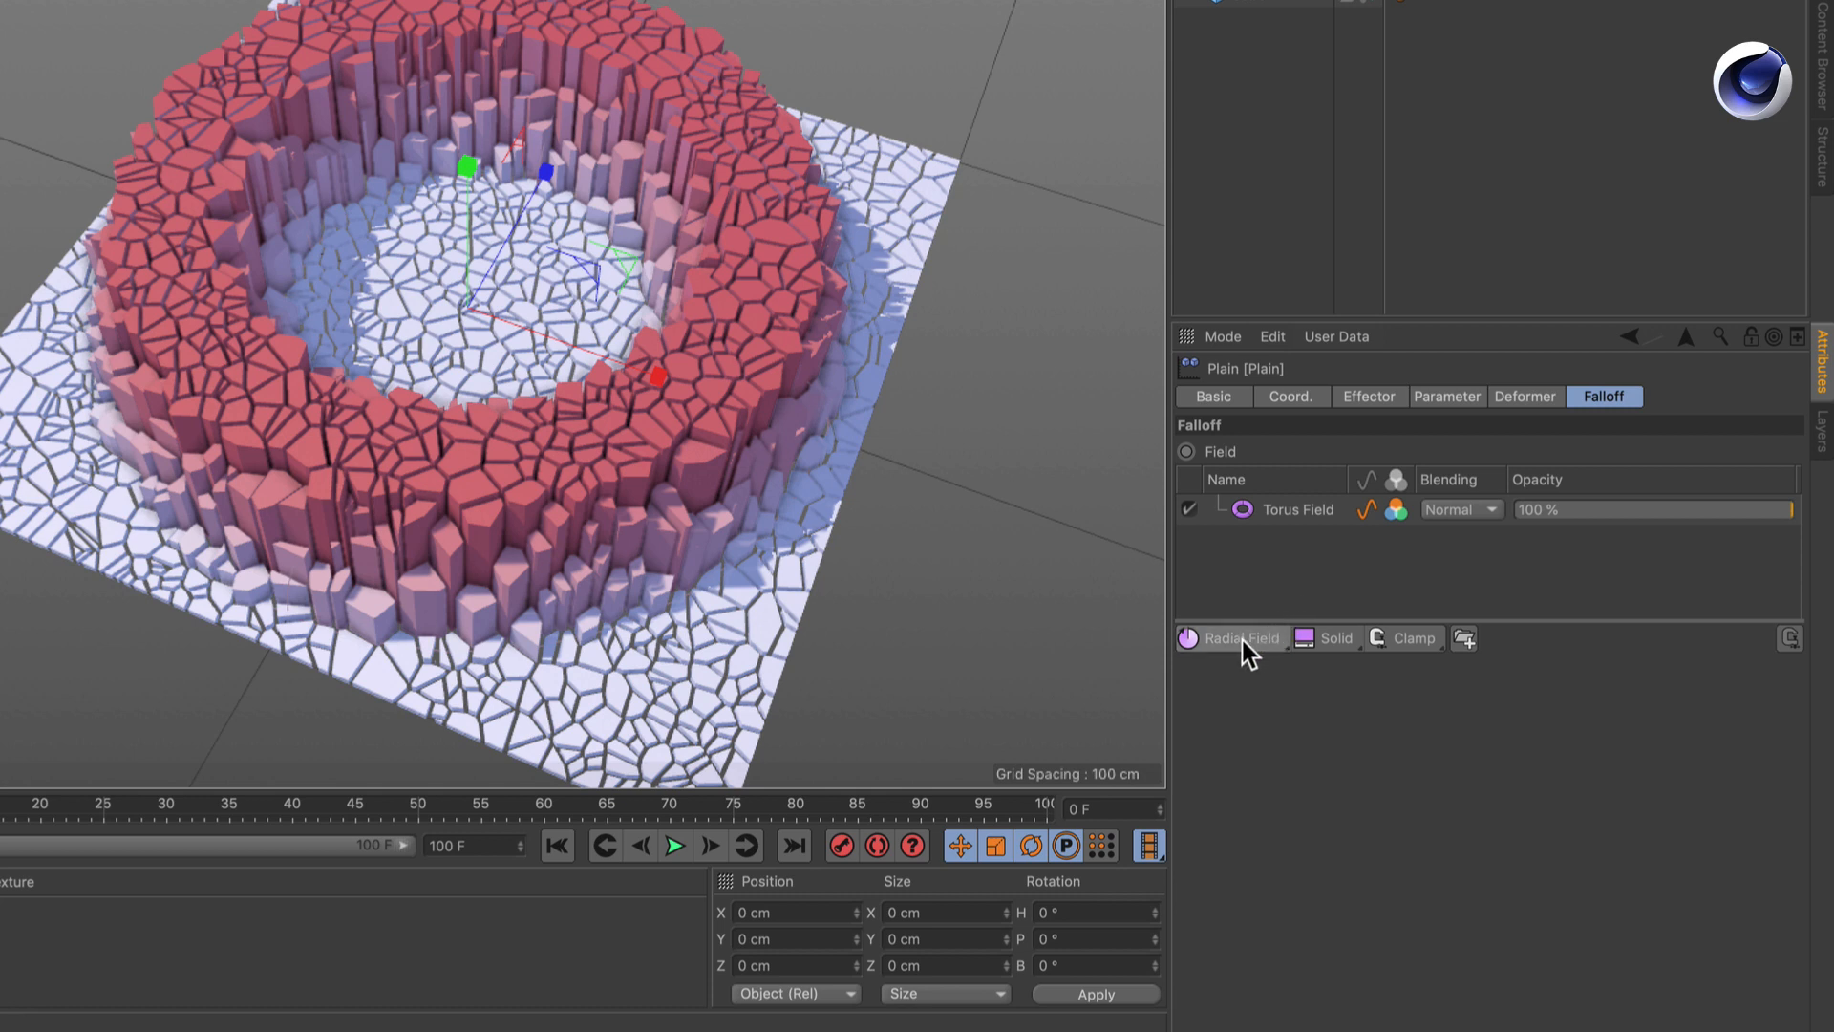
click(1230, 637)
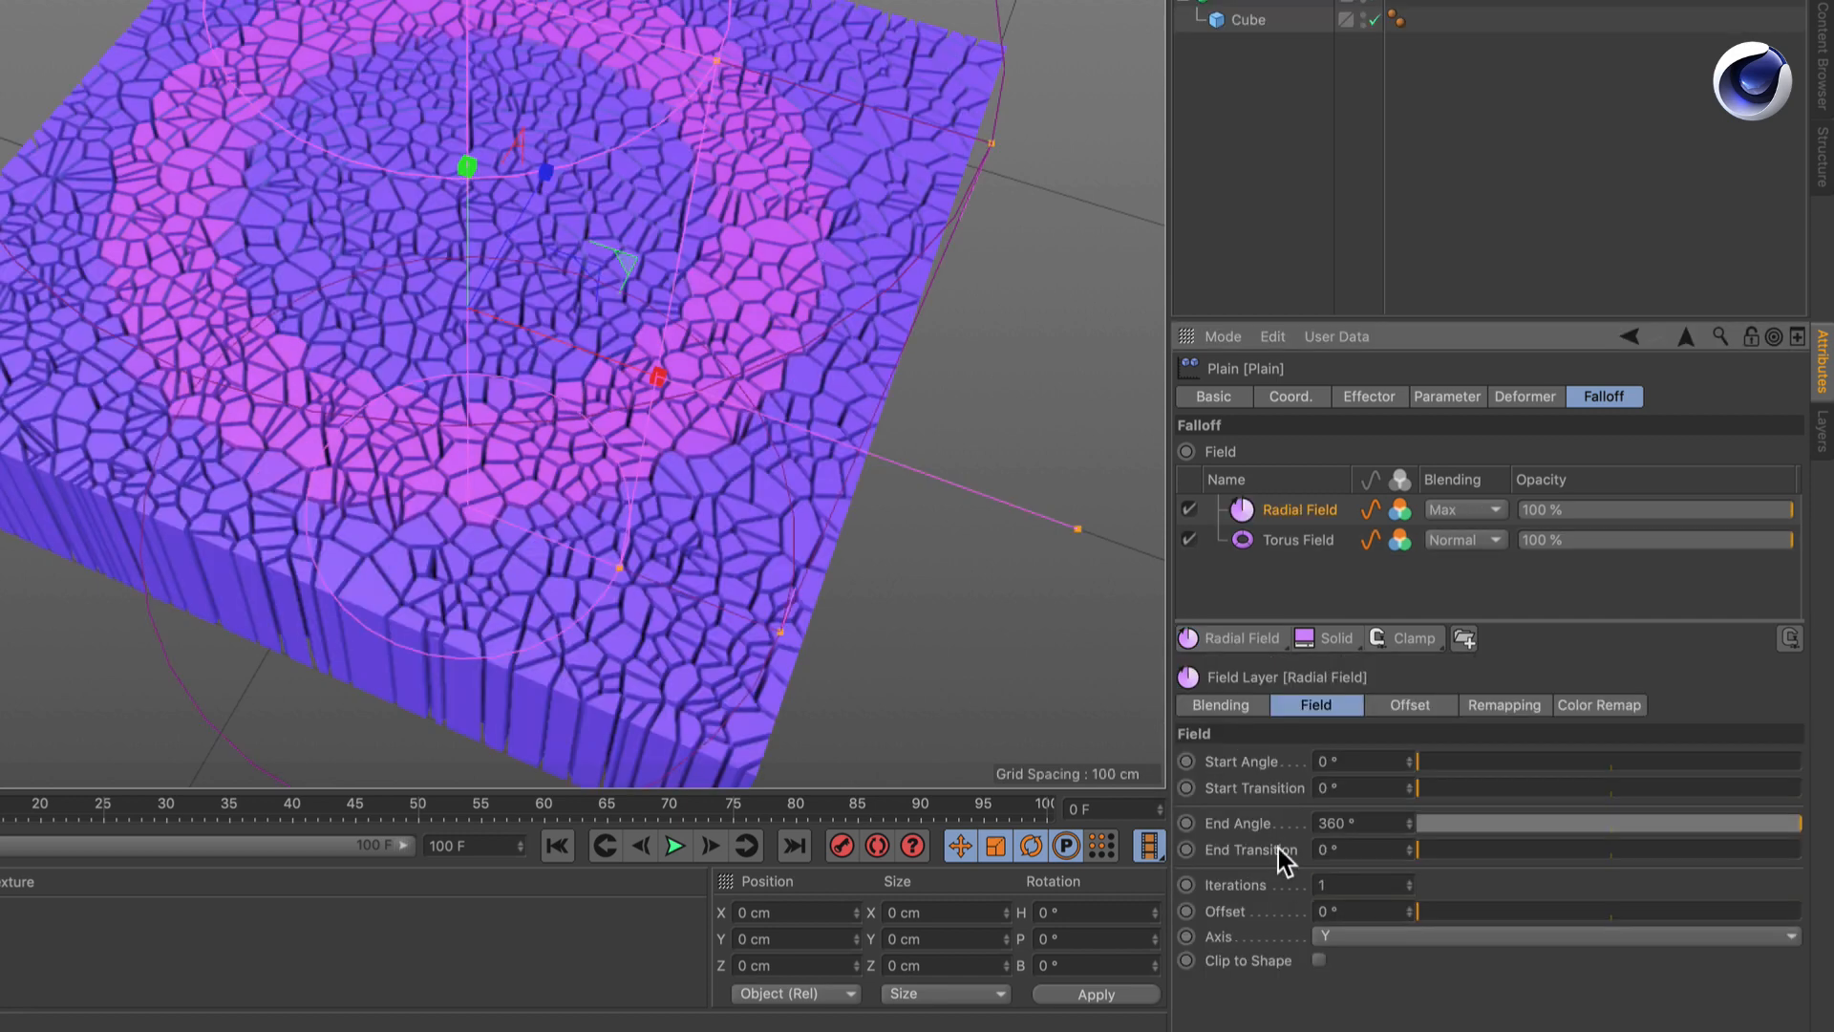
mouse_move(1471, 770)
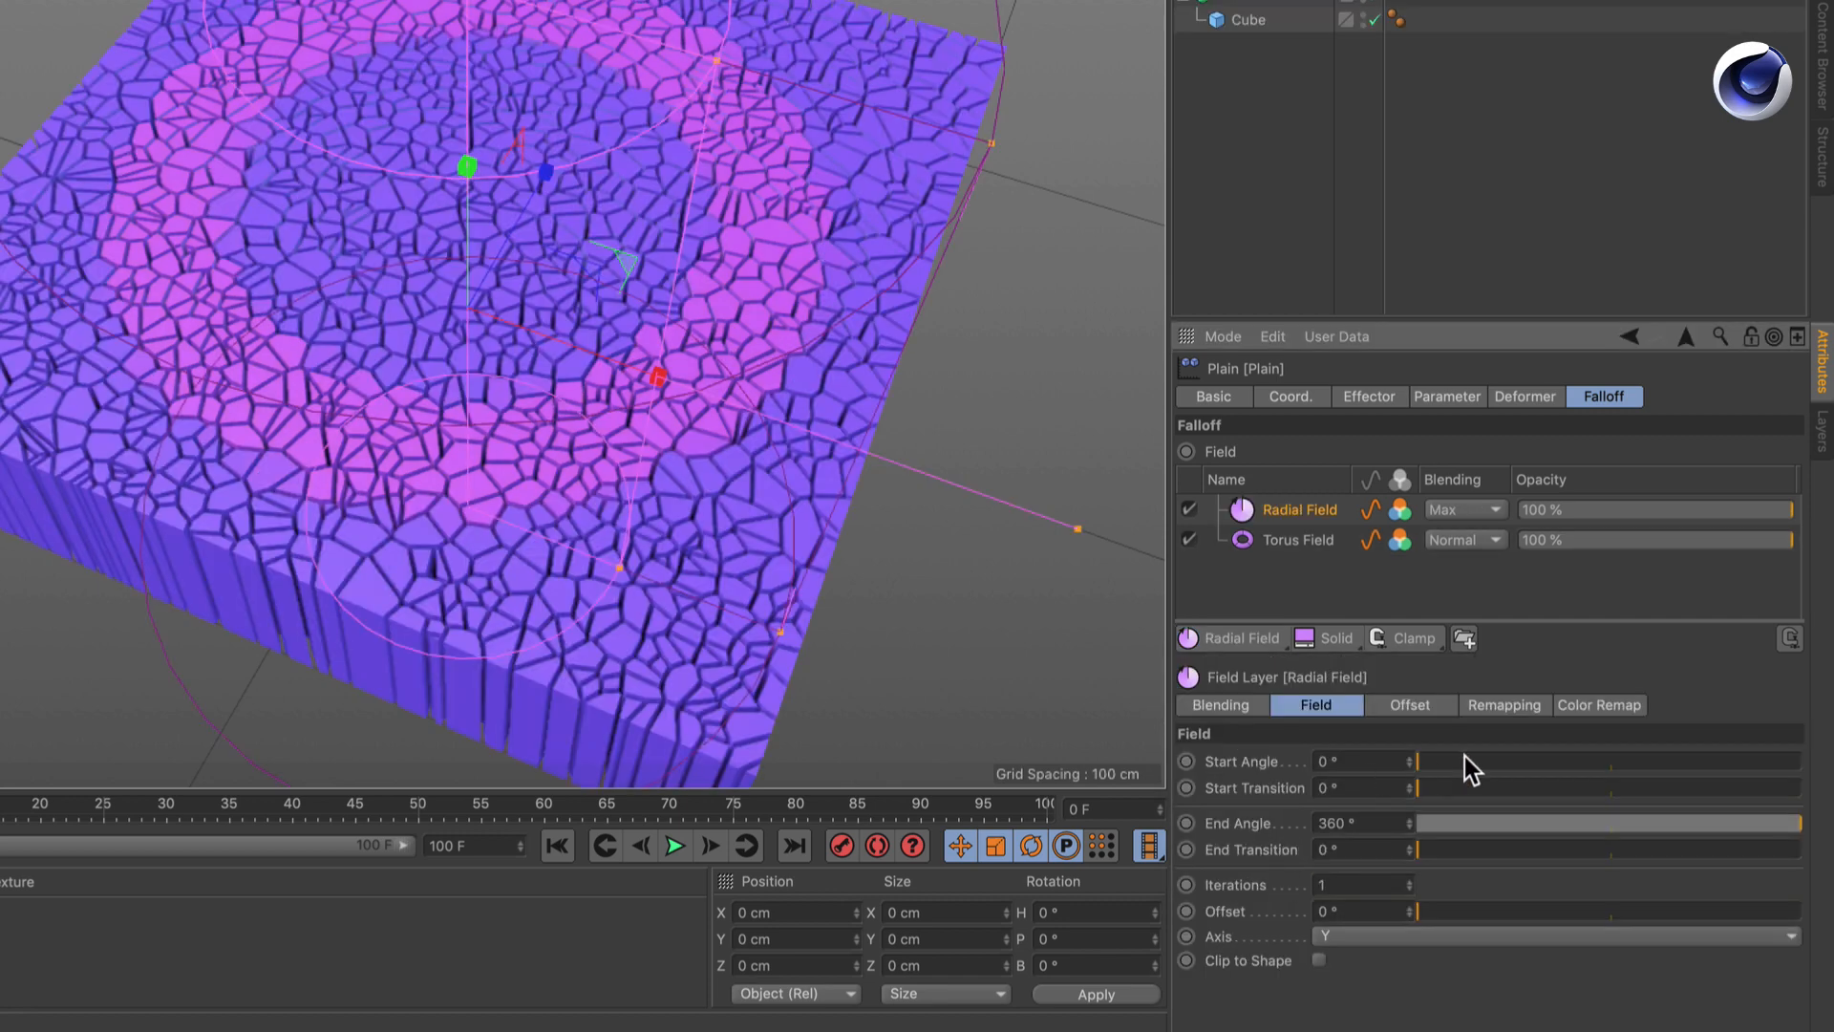
drag(1386, 761, 1491, 761)
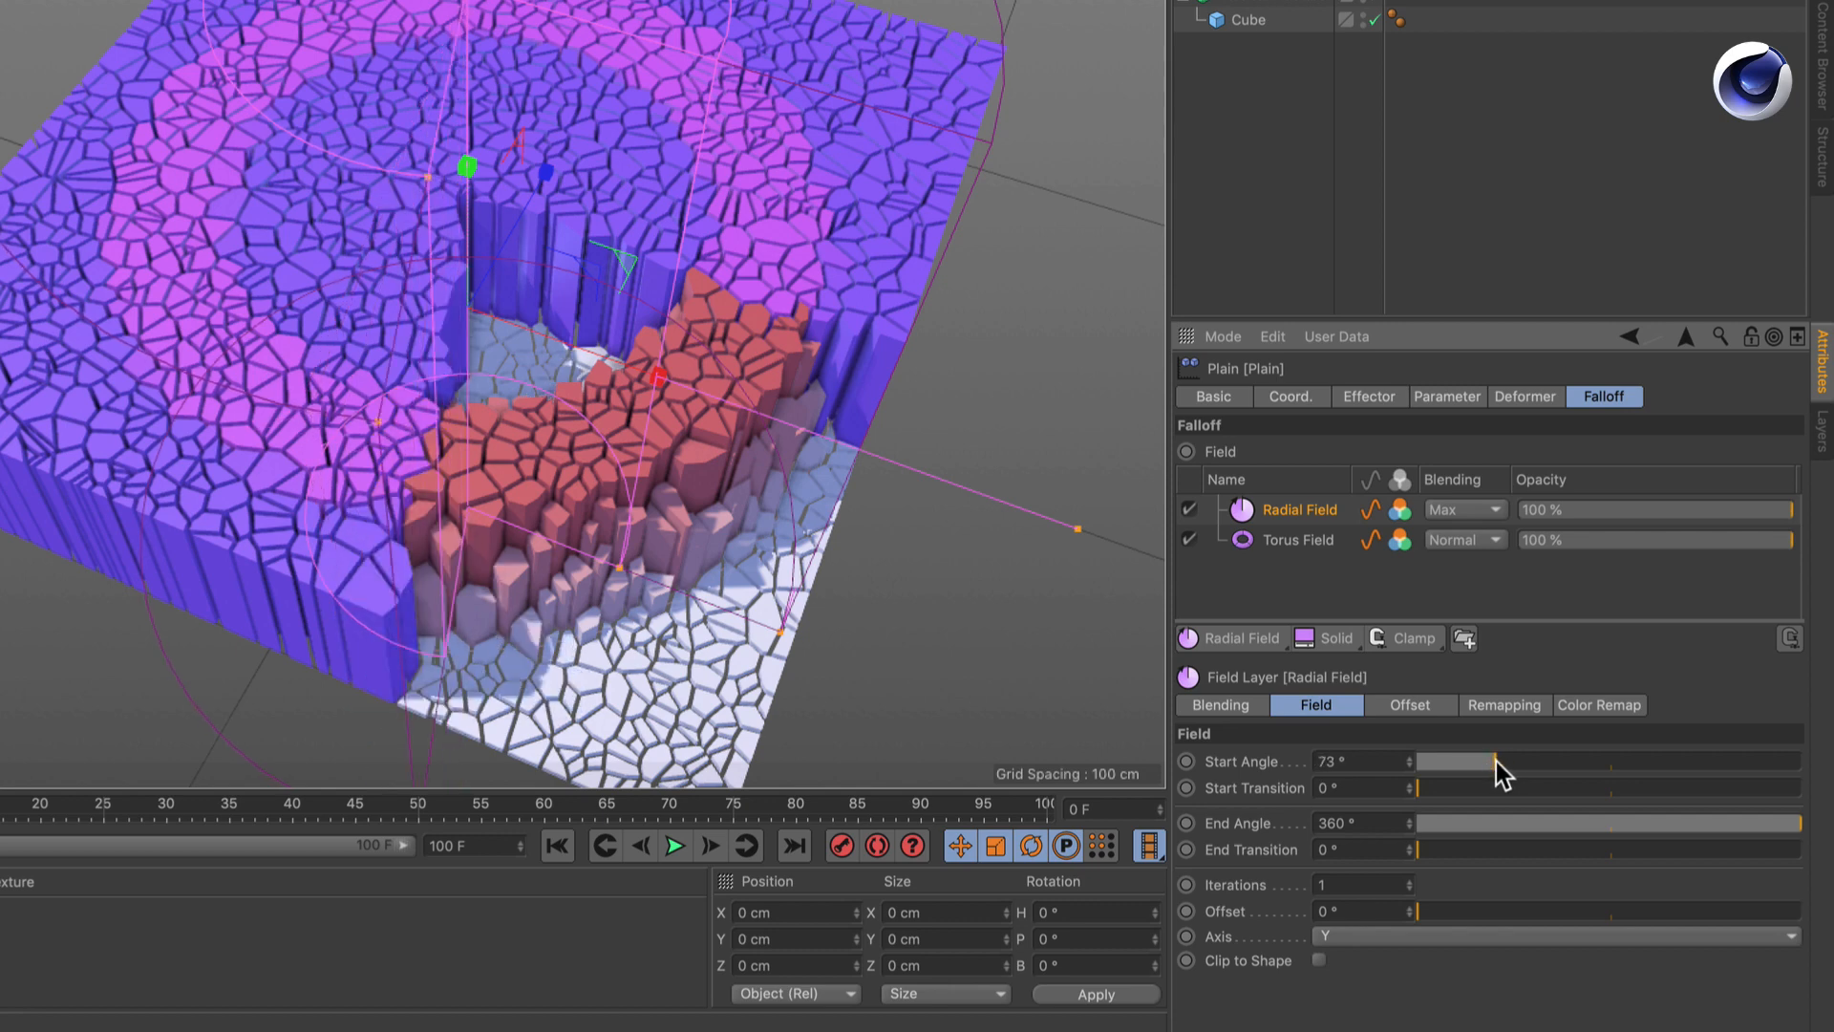
drag(1801, 822, 1742, 822)
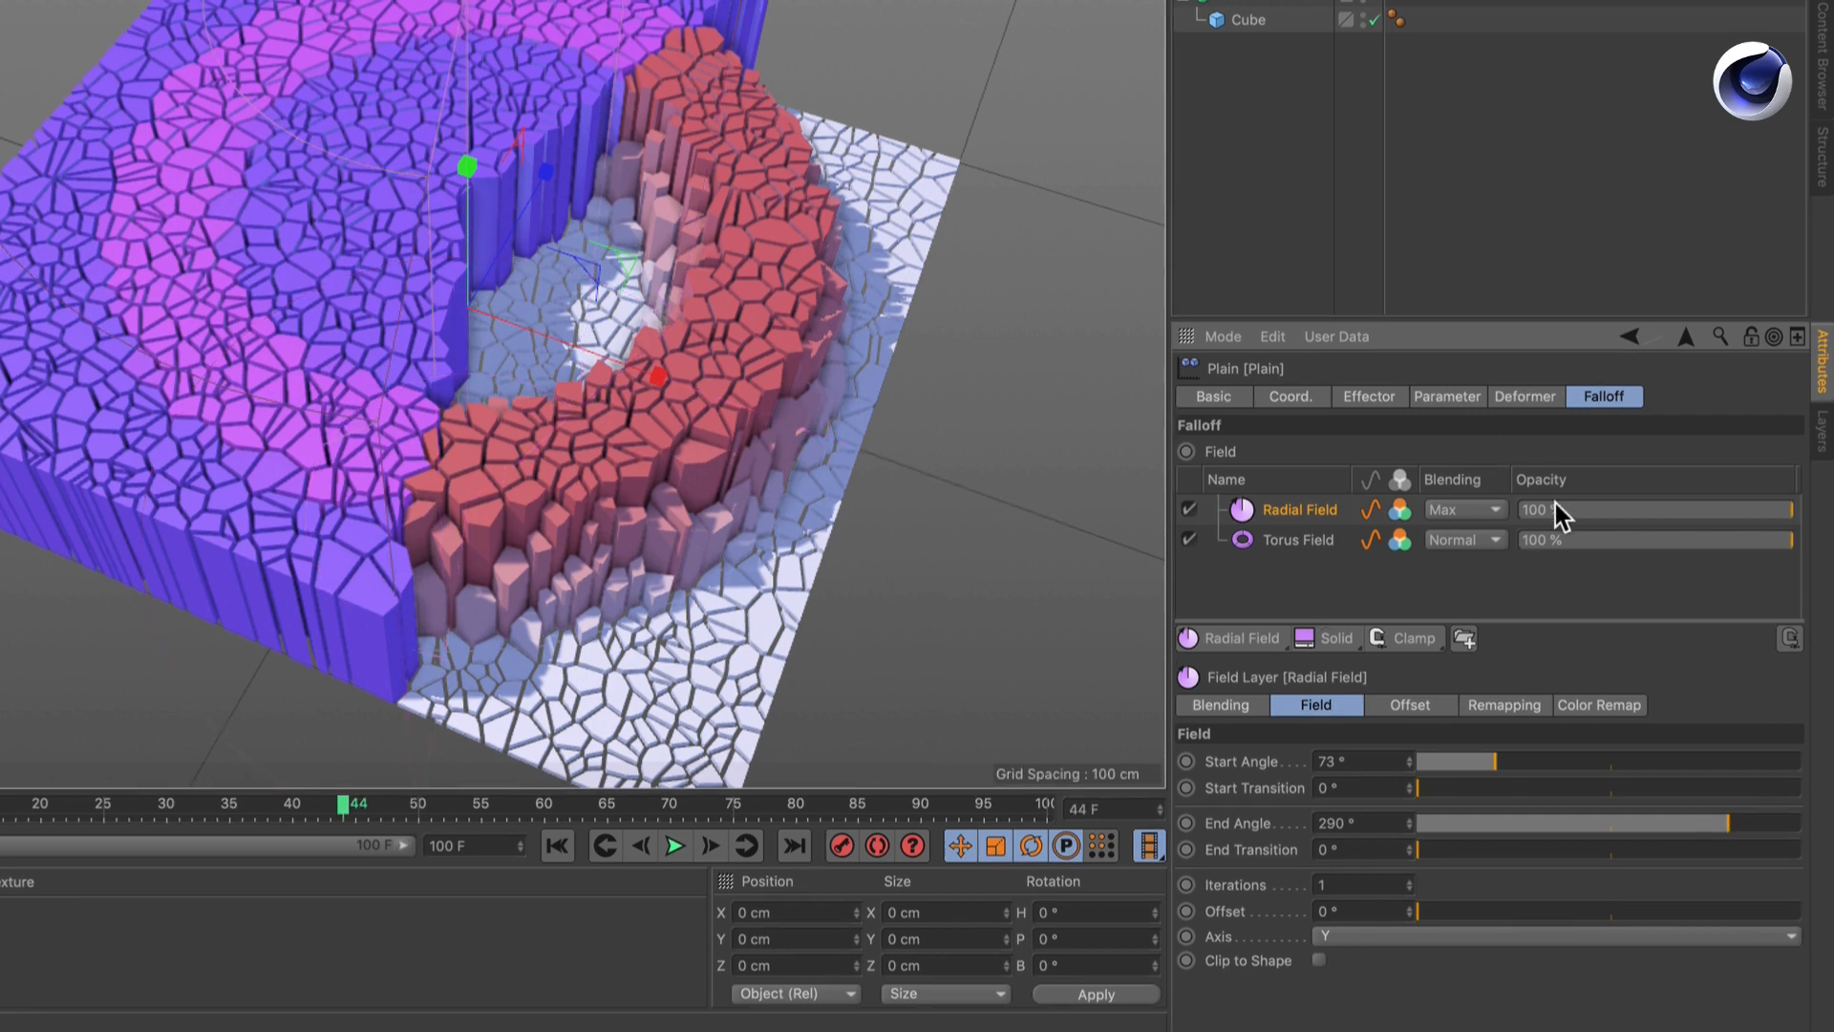
Set the Radial Field layer's blending to Clip, leaving only an arc raised
click(1464, 539)
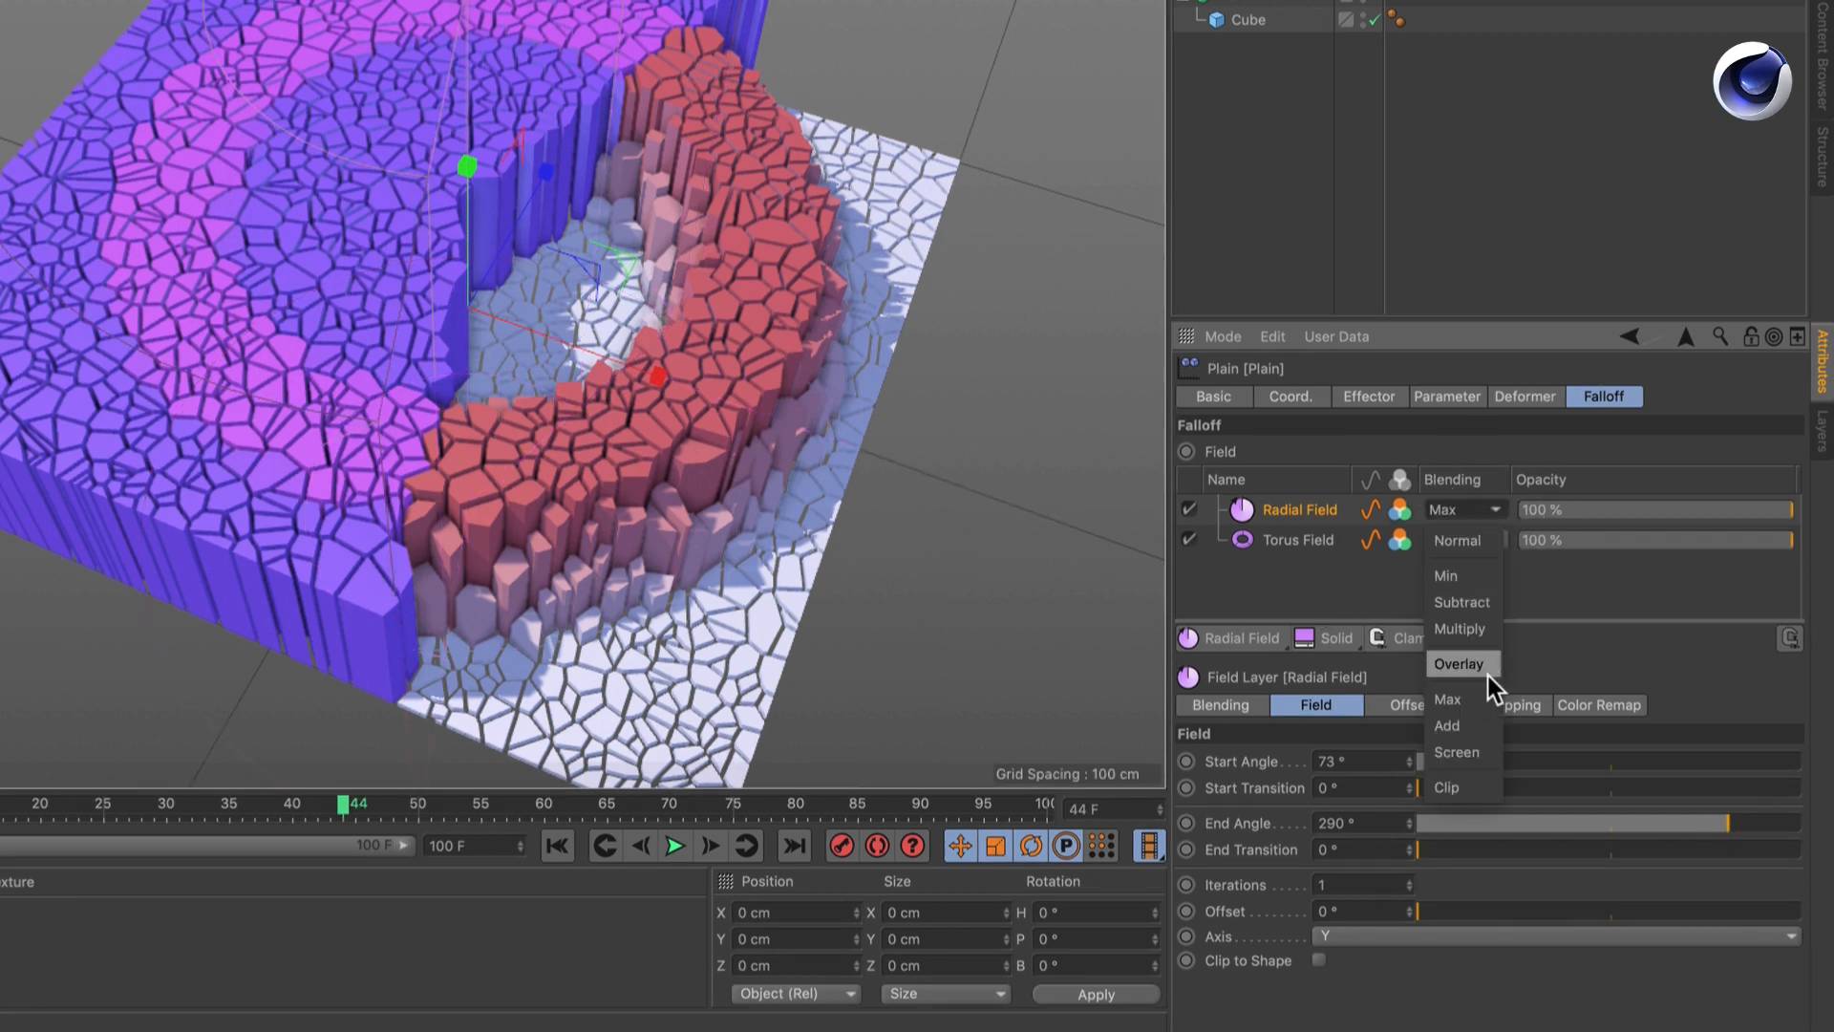
click(1445, 786)
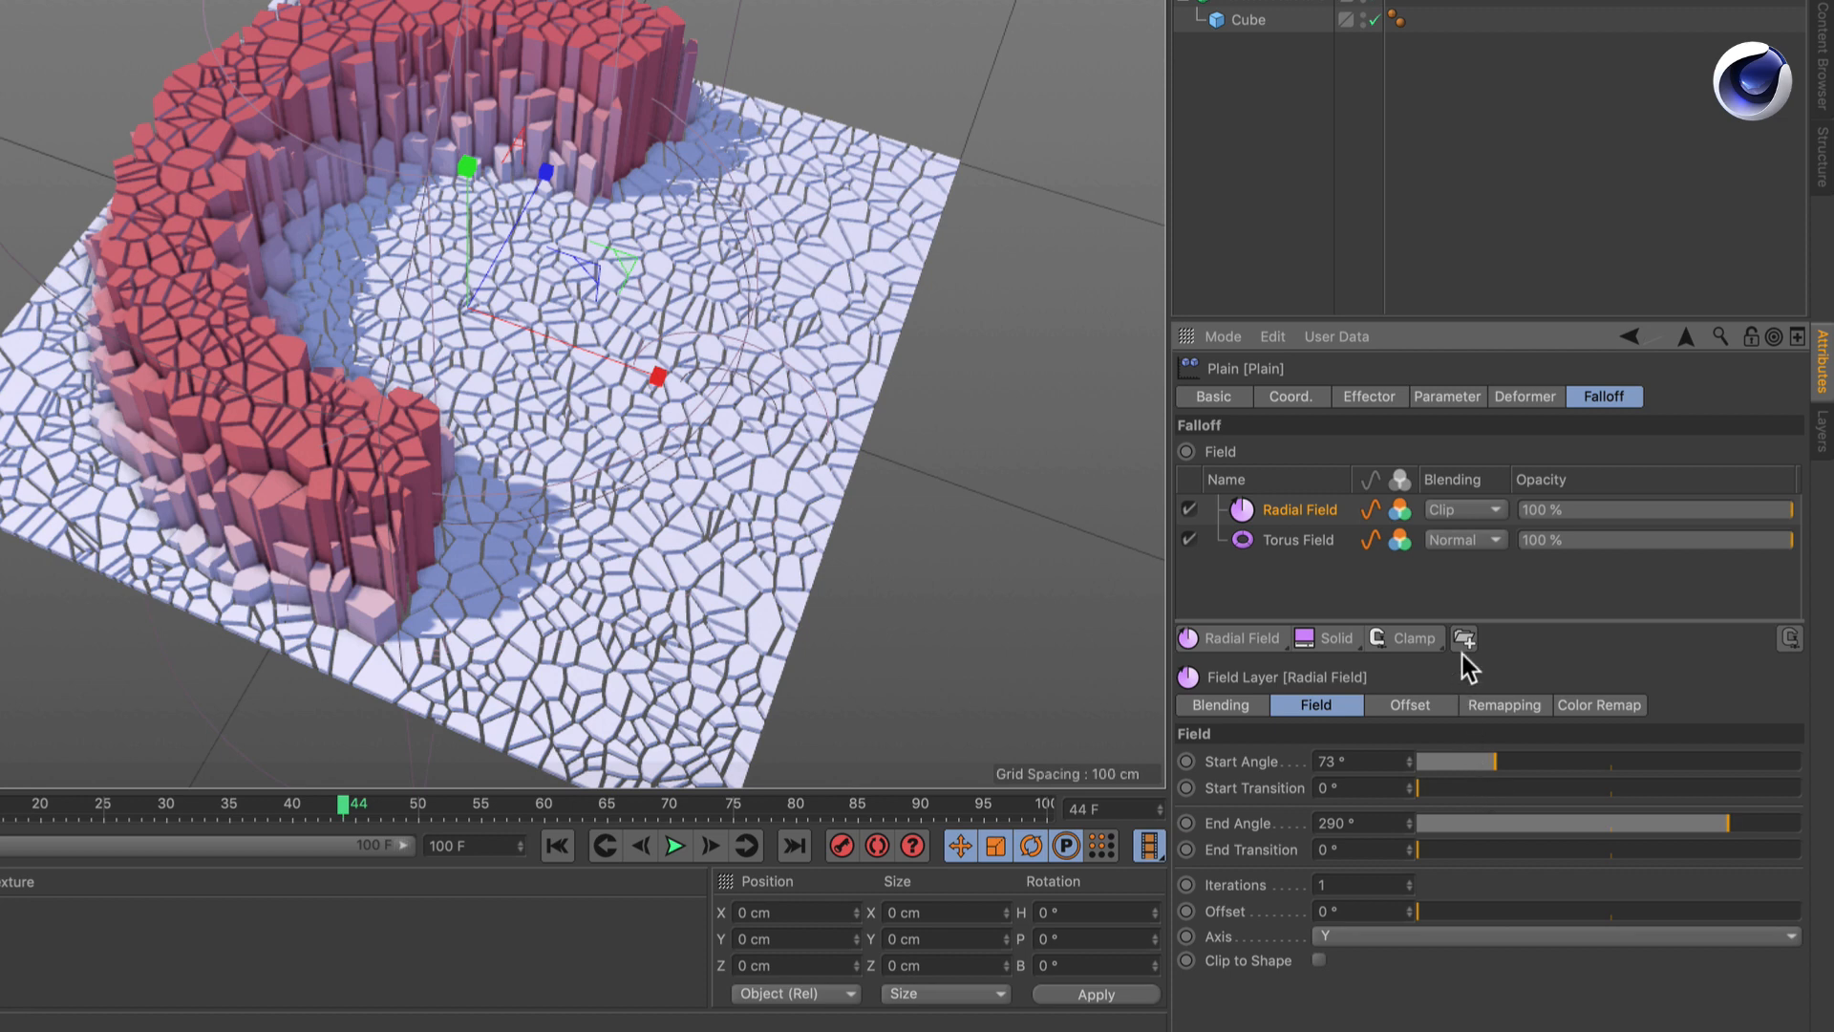
mouse_move(1328, 541)
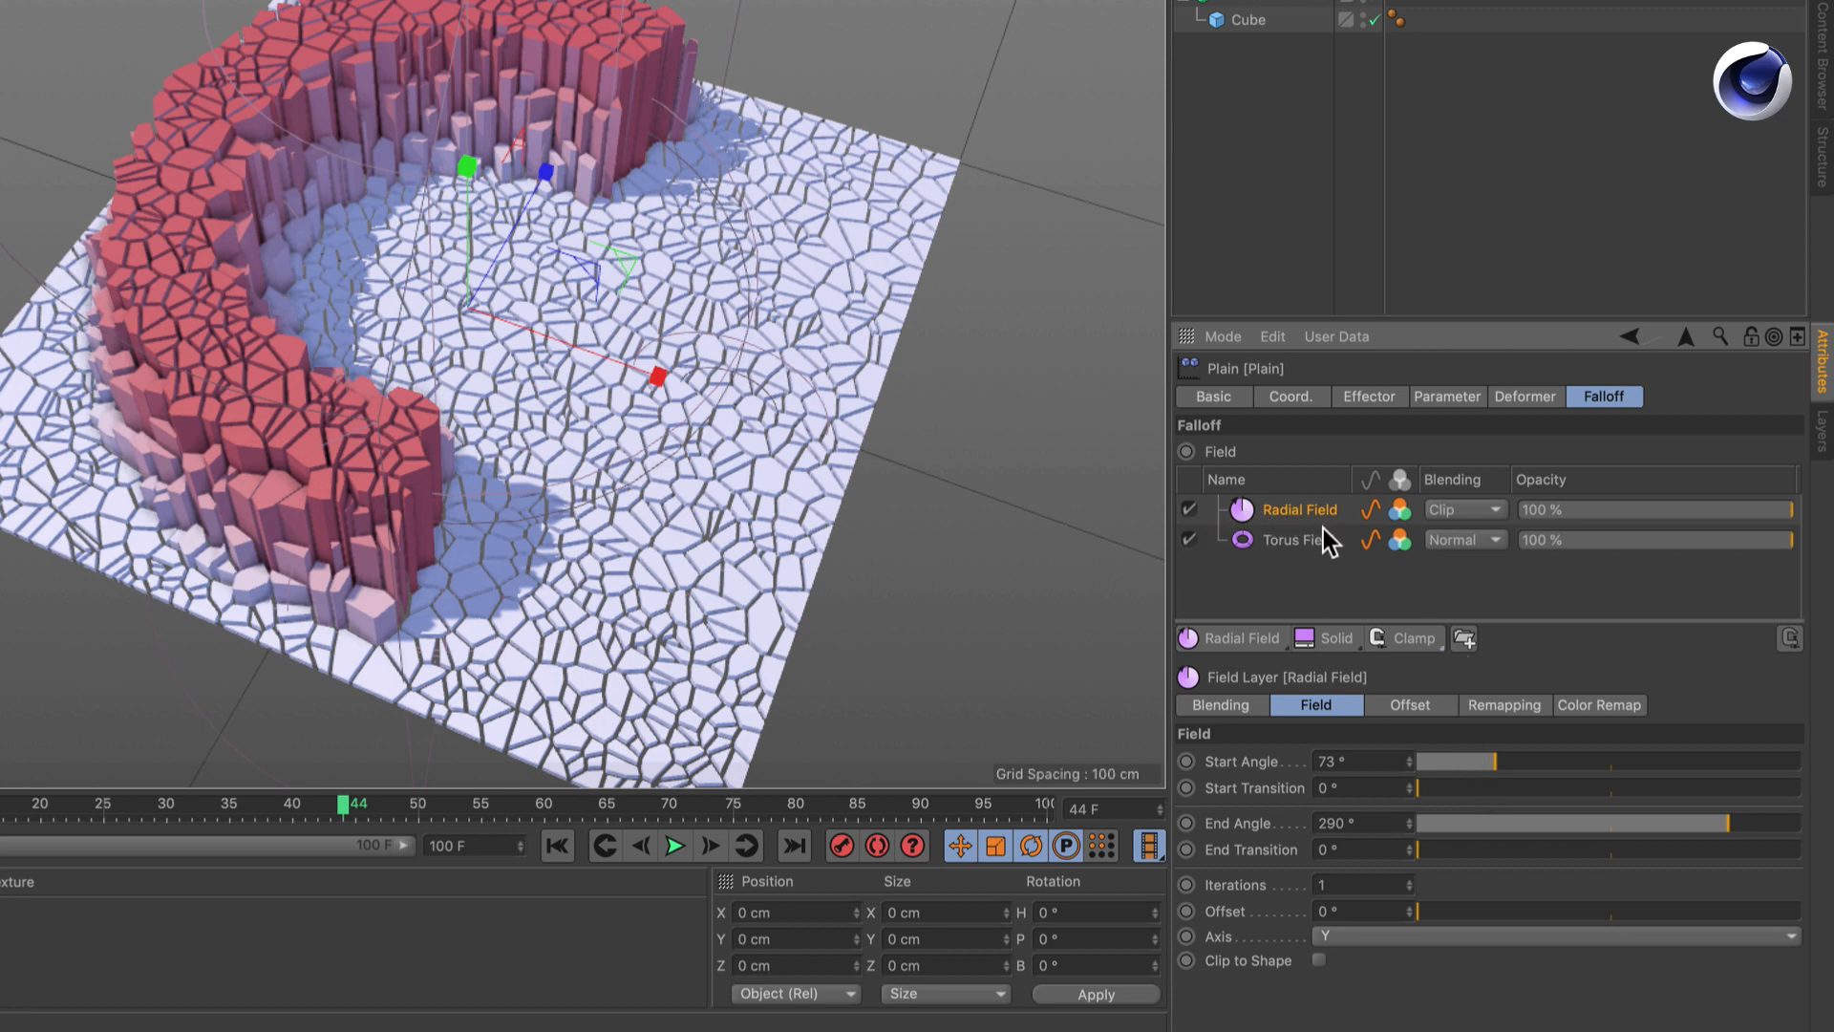
click(1230, 637)
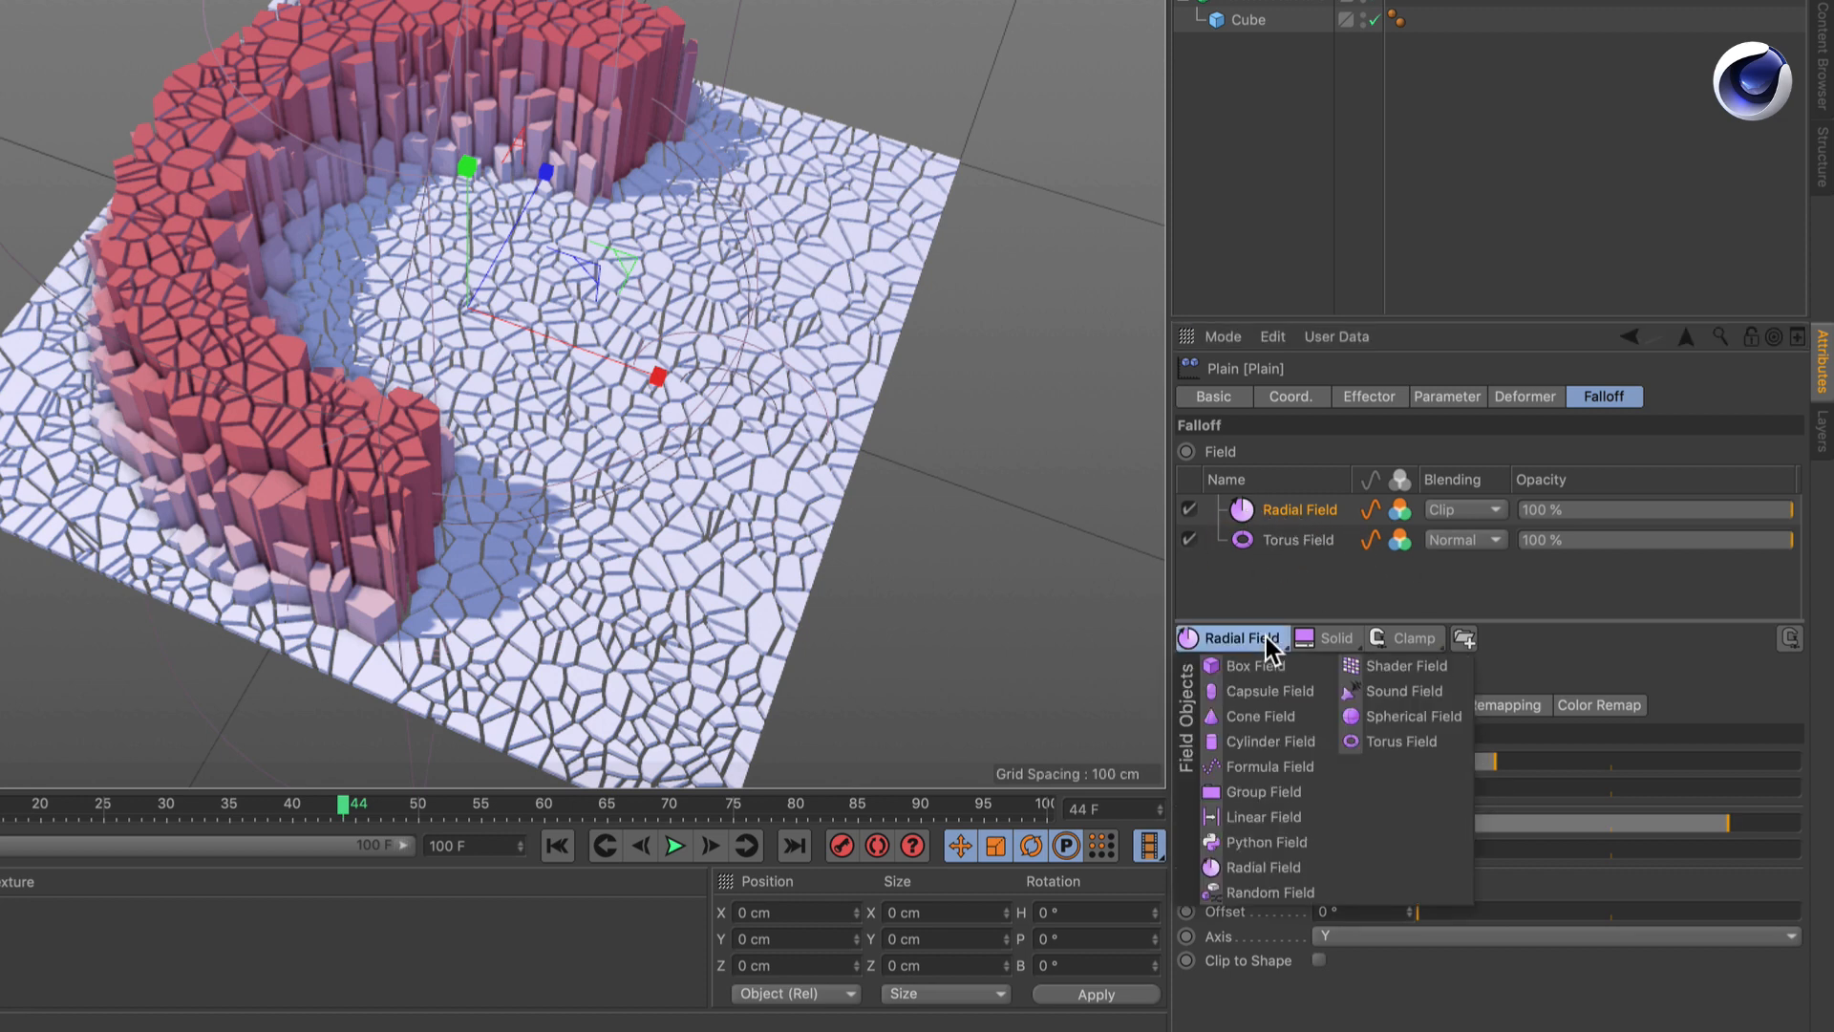
mouse_move(1251, 665)
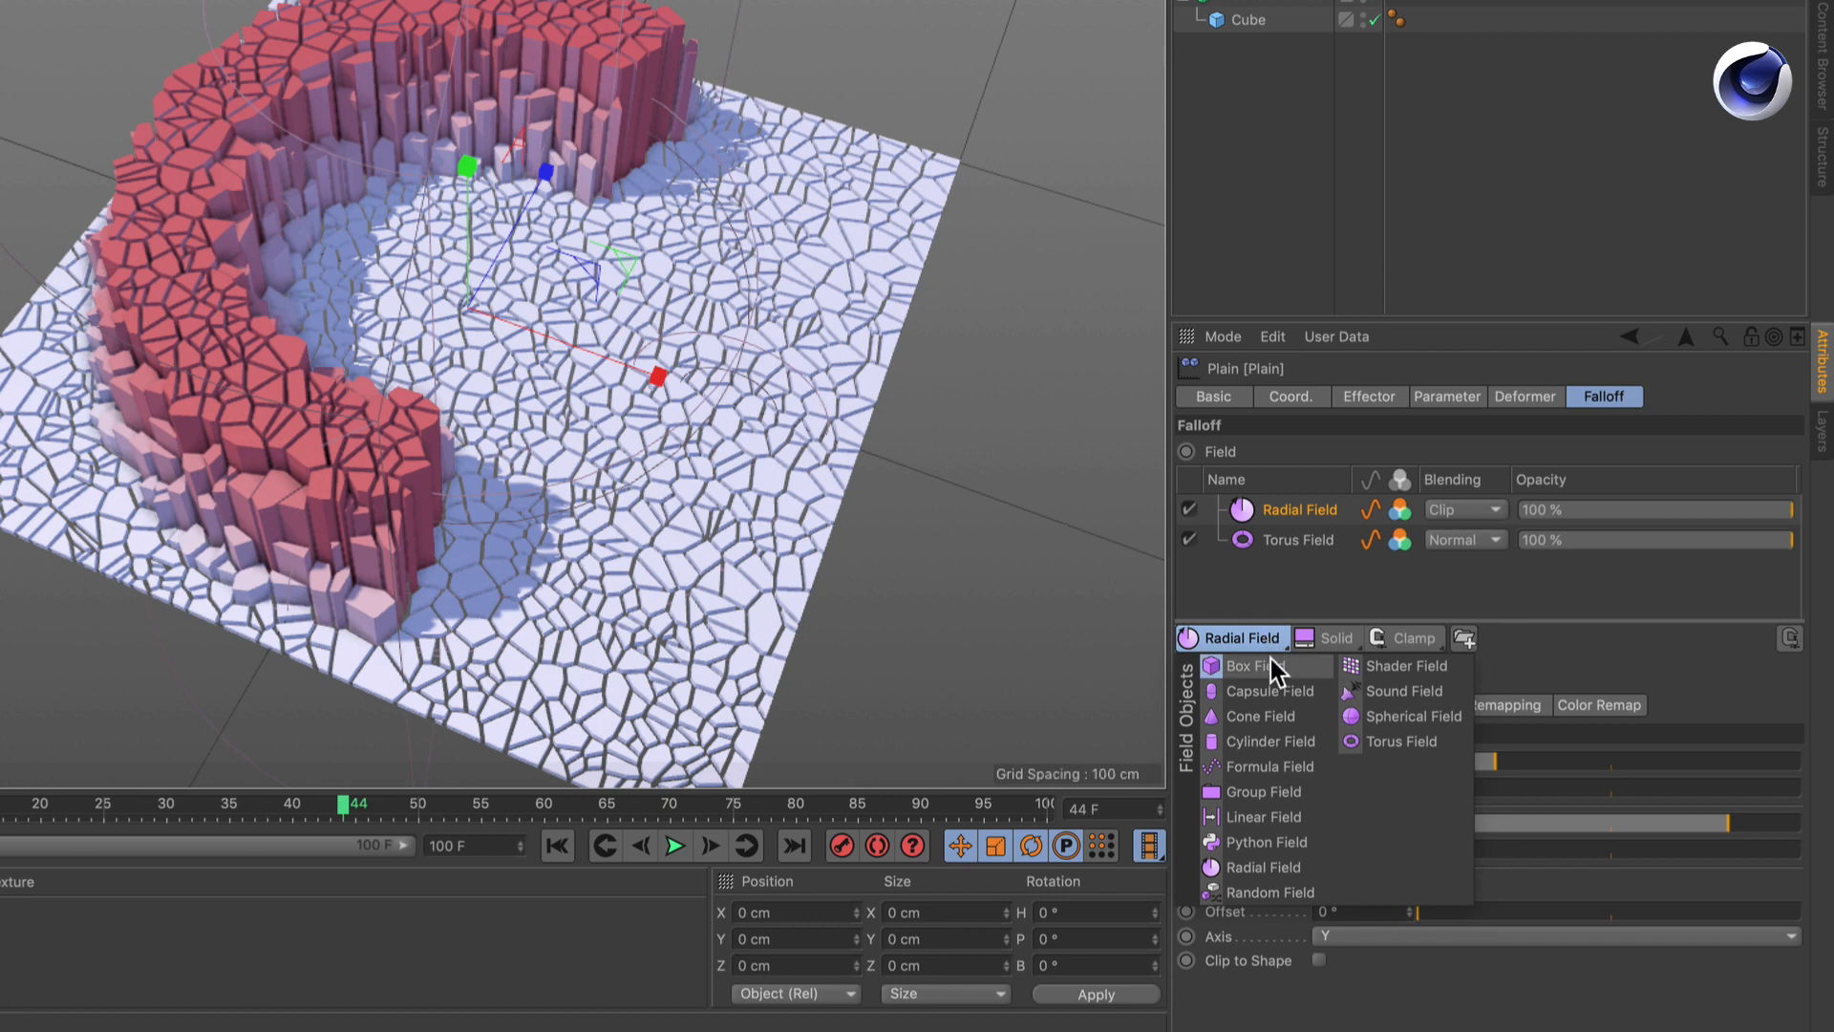
click(1268, 891)
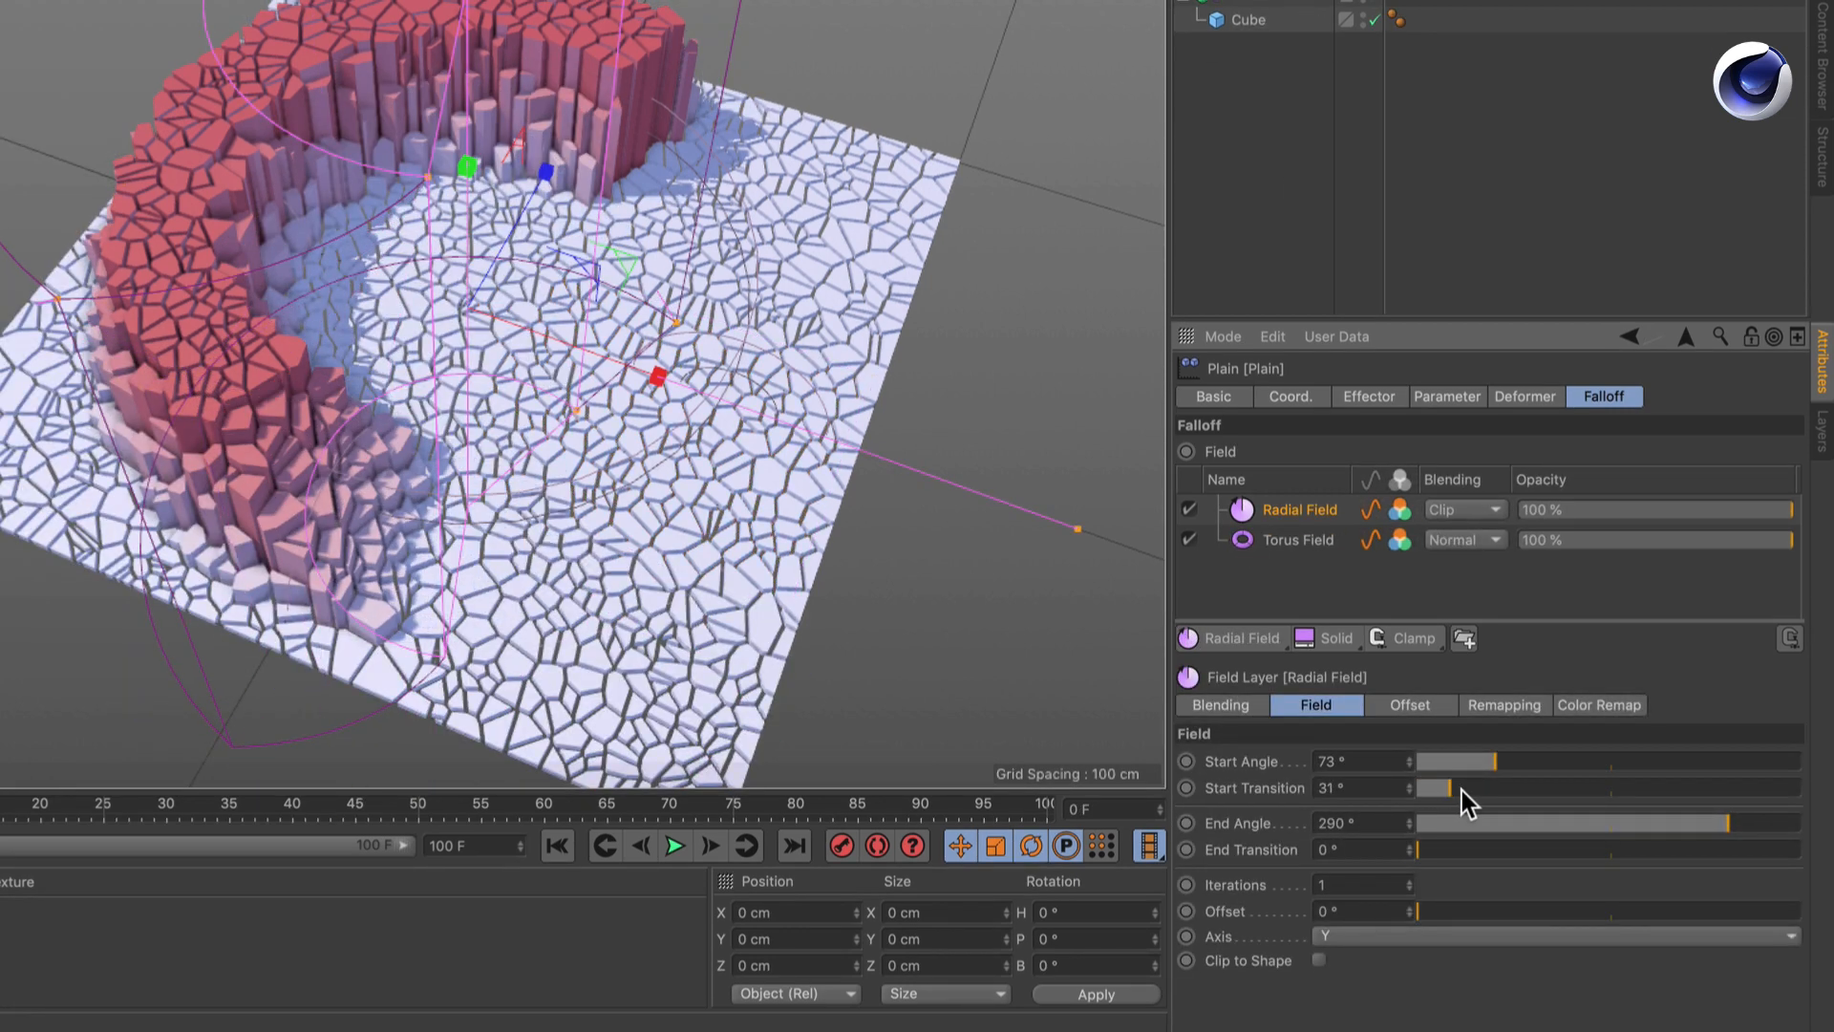
Set Radial Field start angle 33°, transitions 97° and 107°, end angle 334°
drag(1433, 787, 1497, 787)
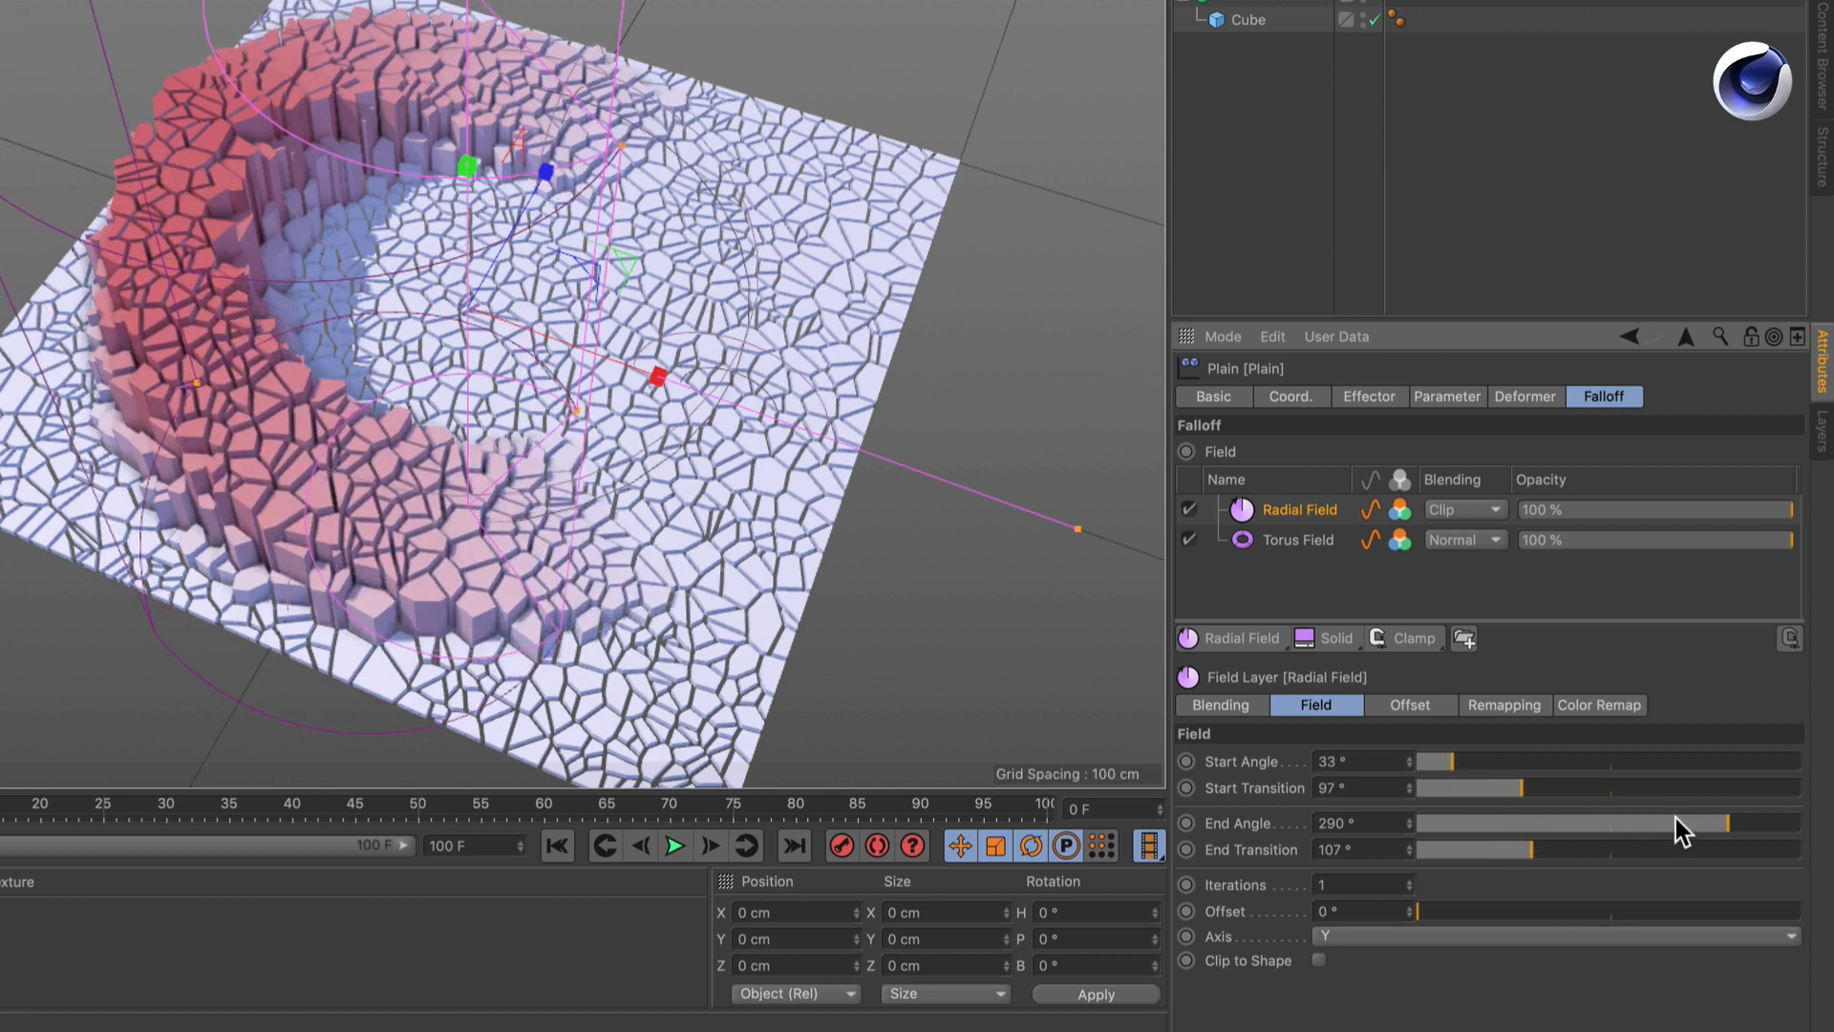
drag(1720, 824, 1777, 833)
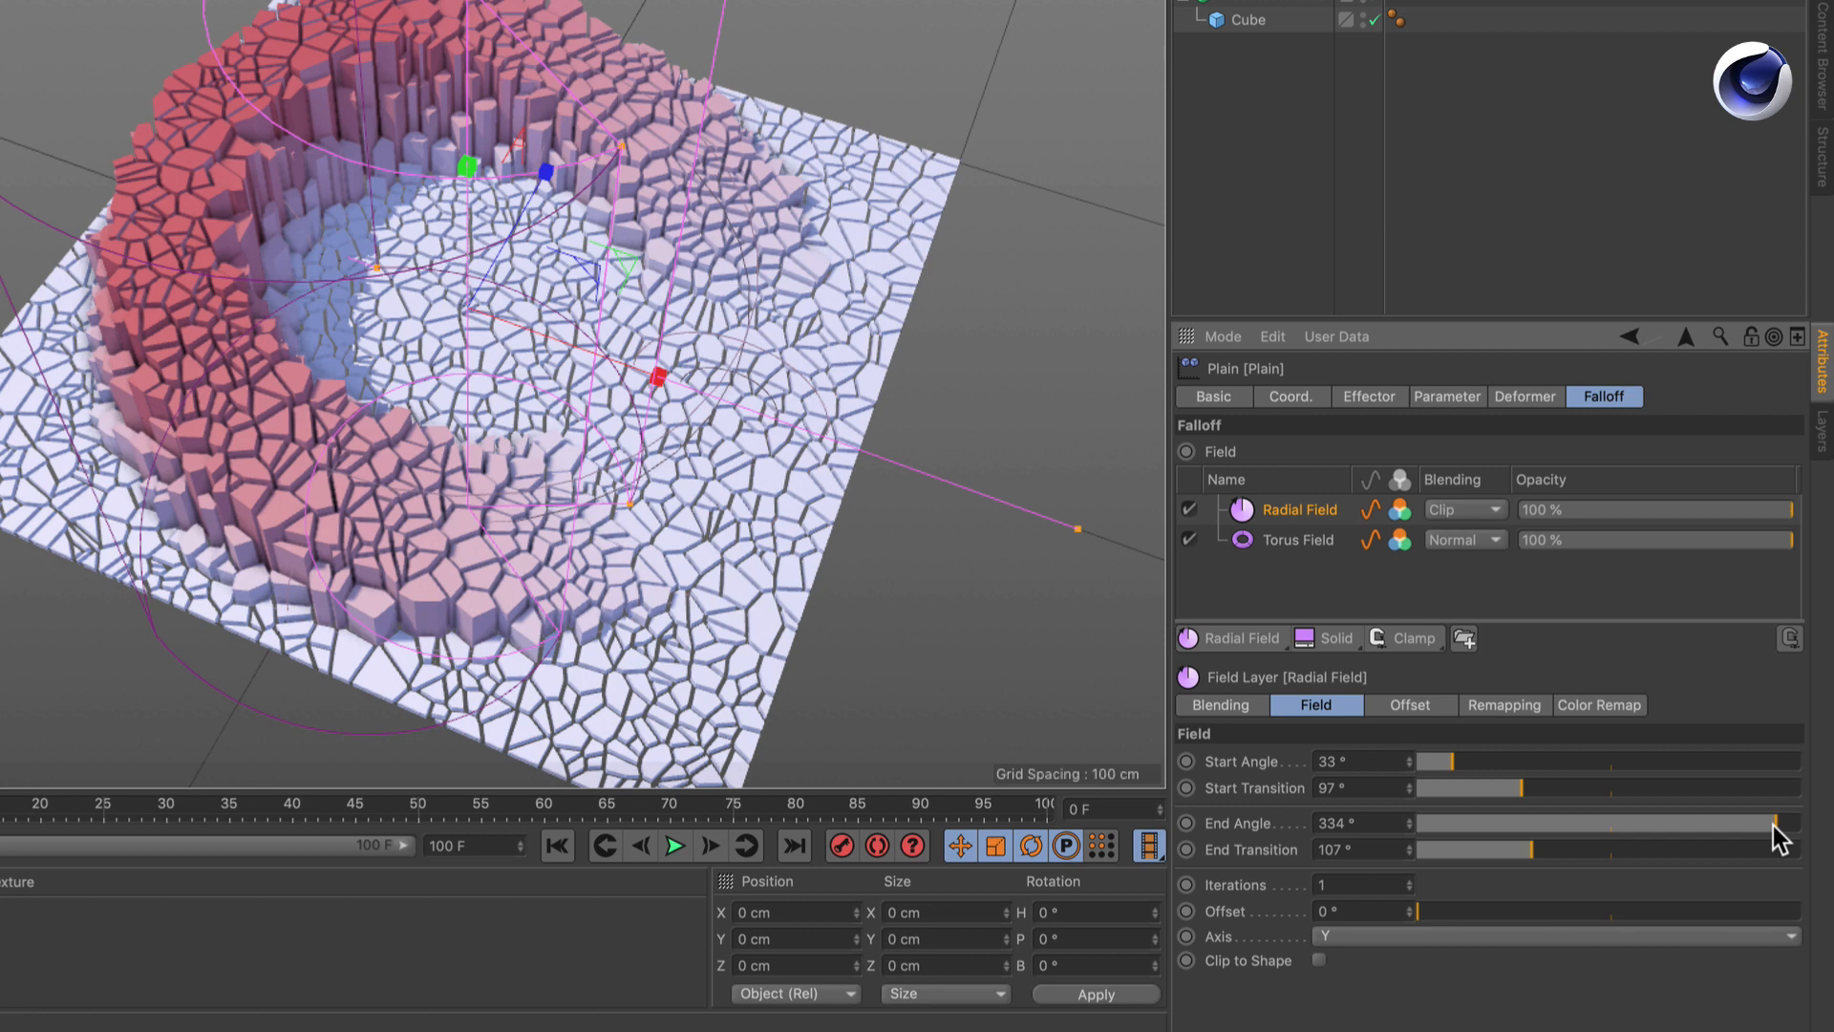
mouse_move(1202, 877)
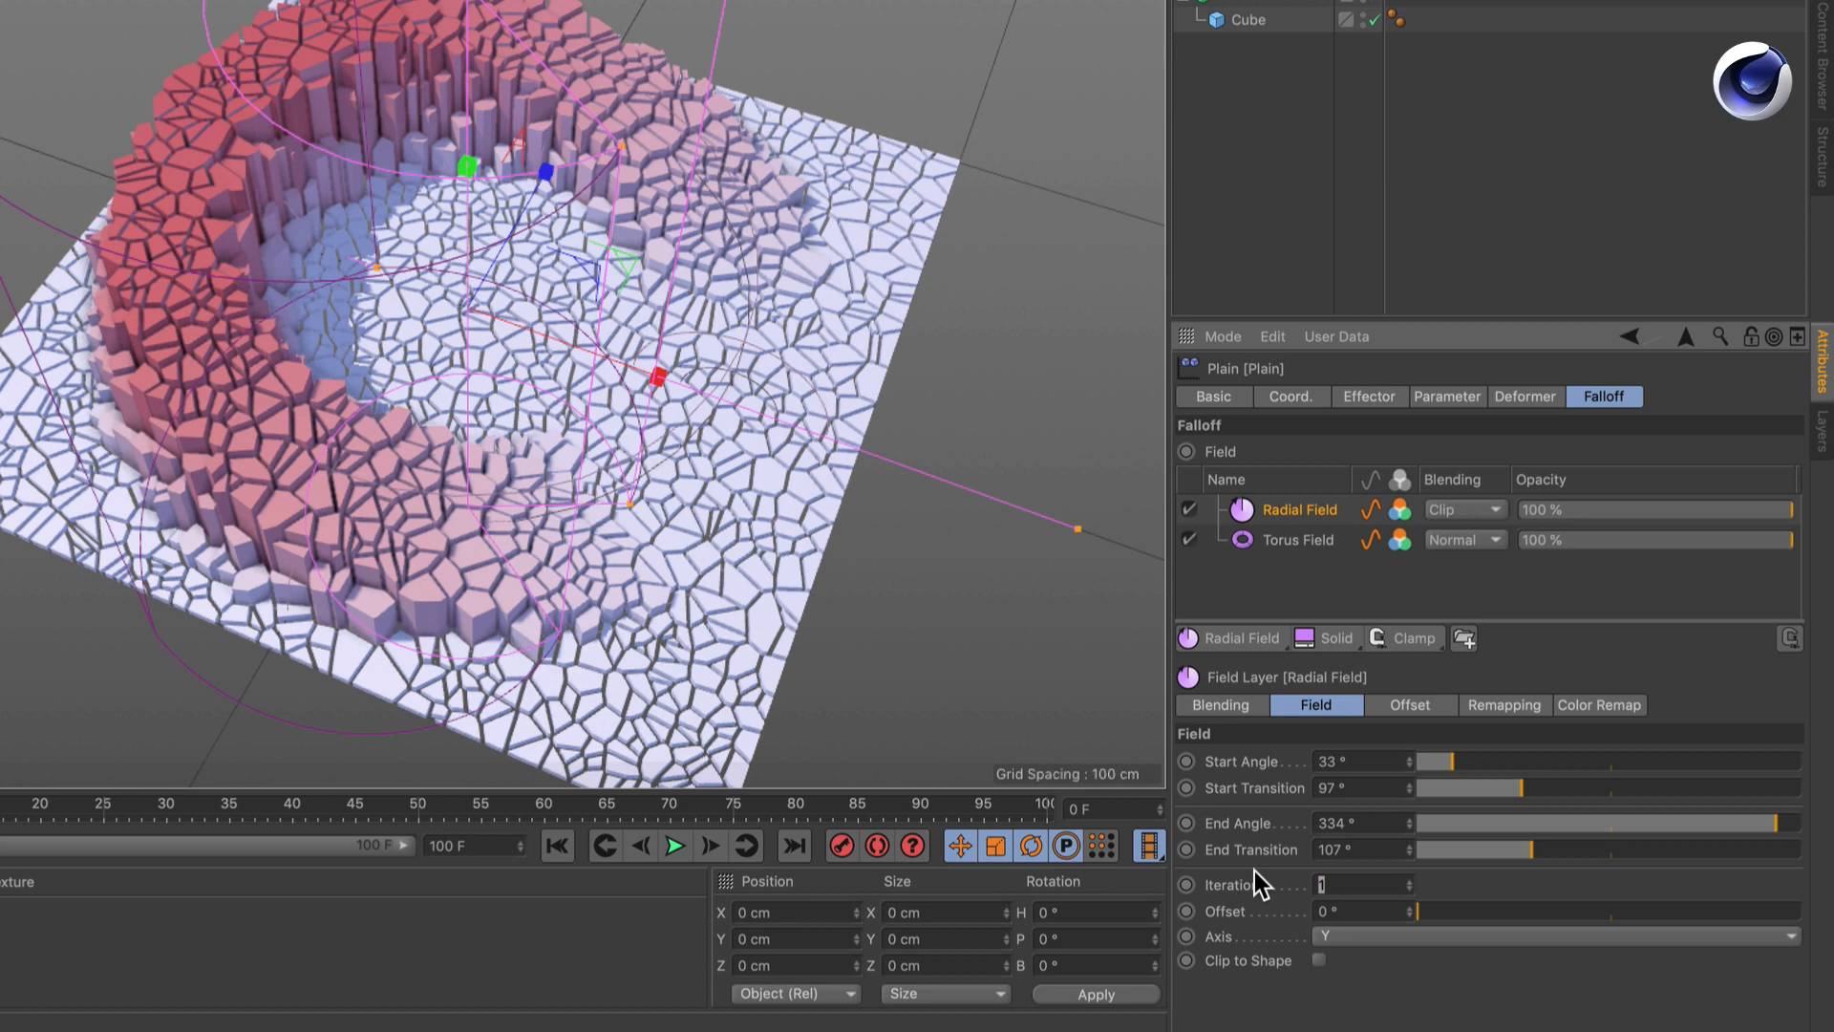
Set the Radial Field's iterations to 3
text(3)
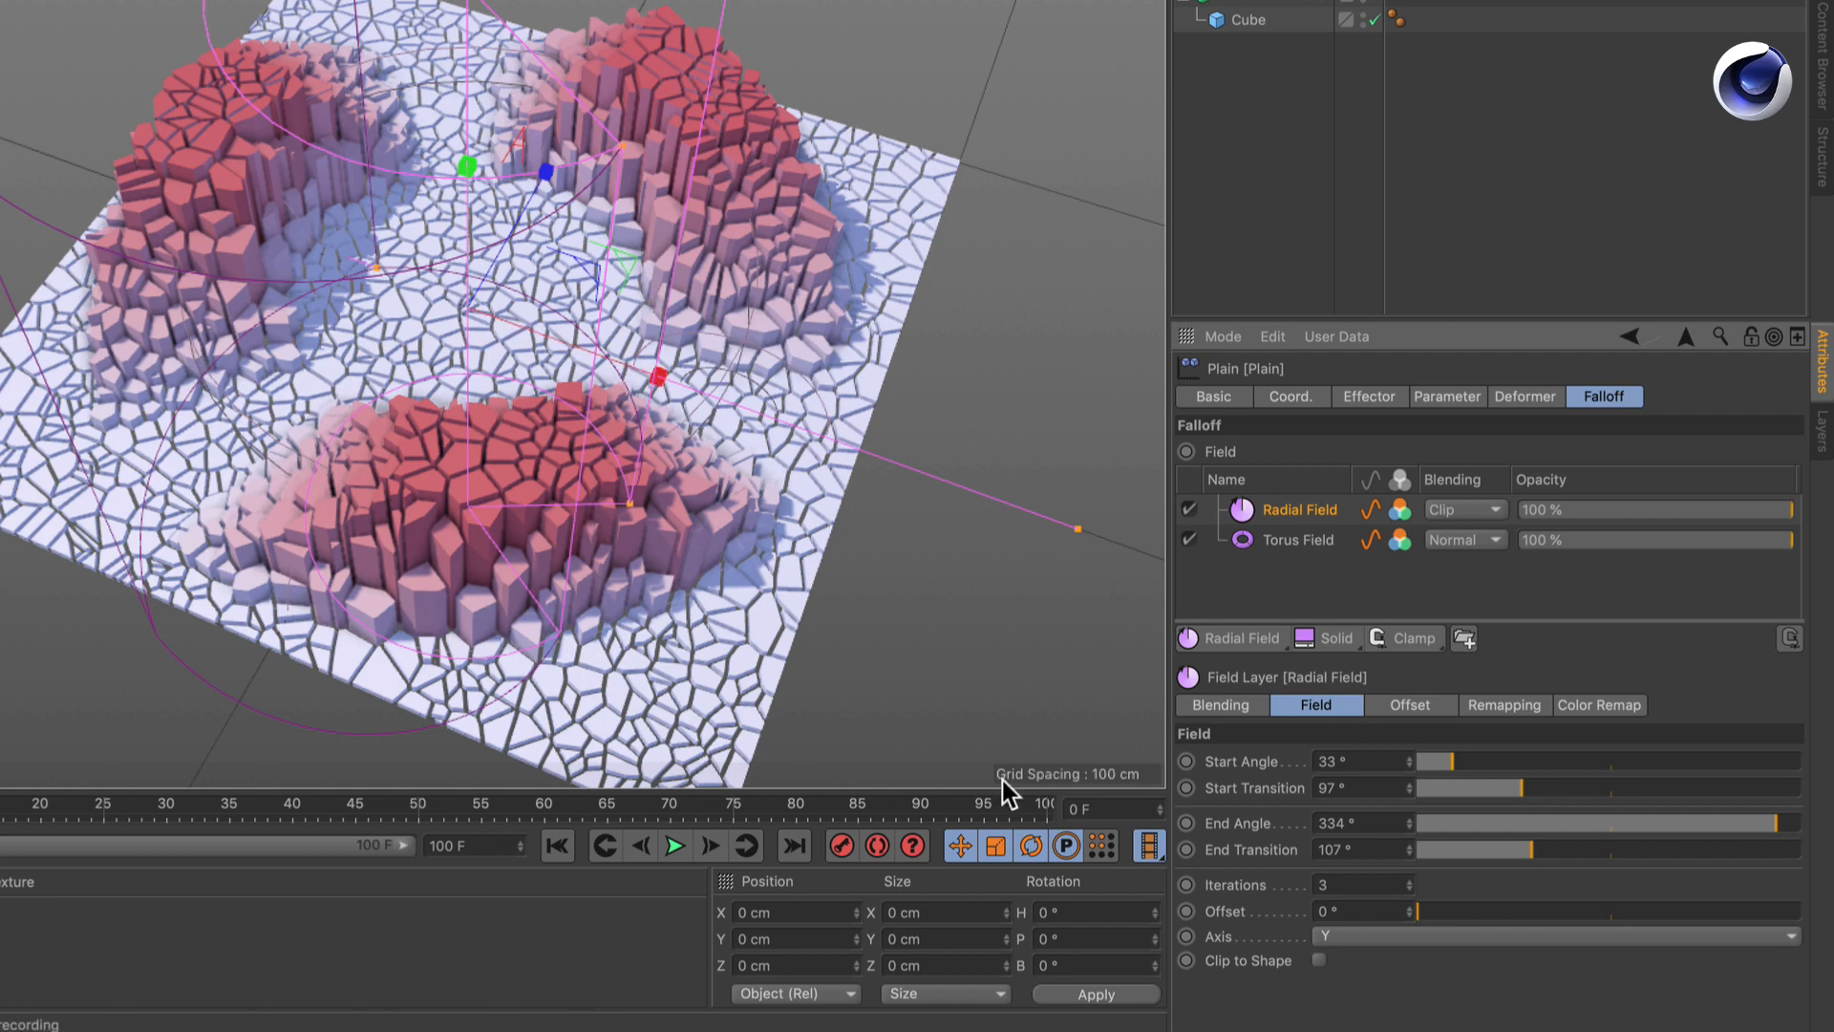
mouse_move(1435, 925)
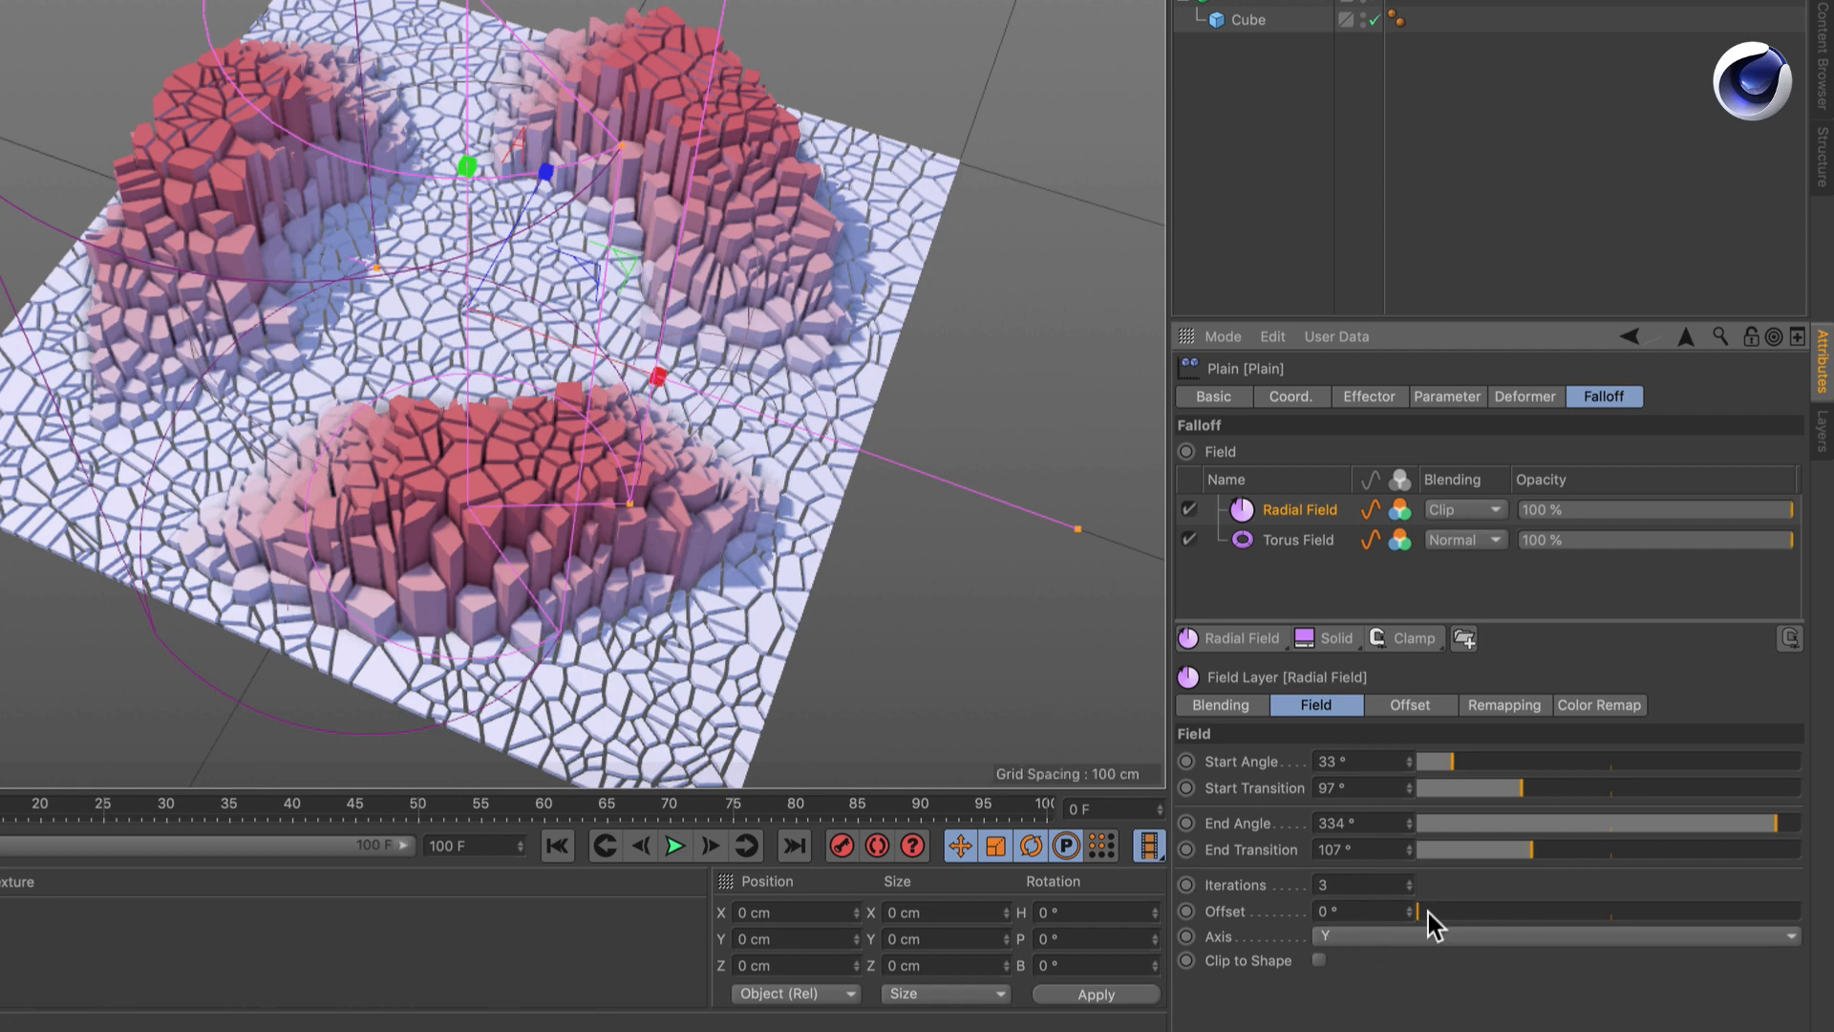
mouse_move(1392, 923)
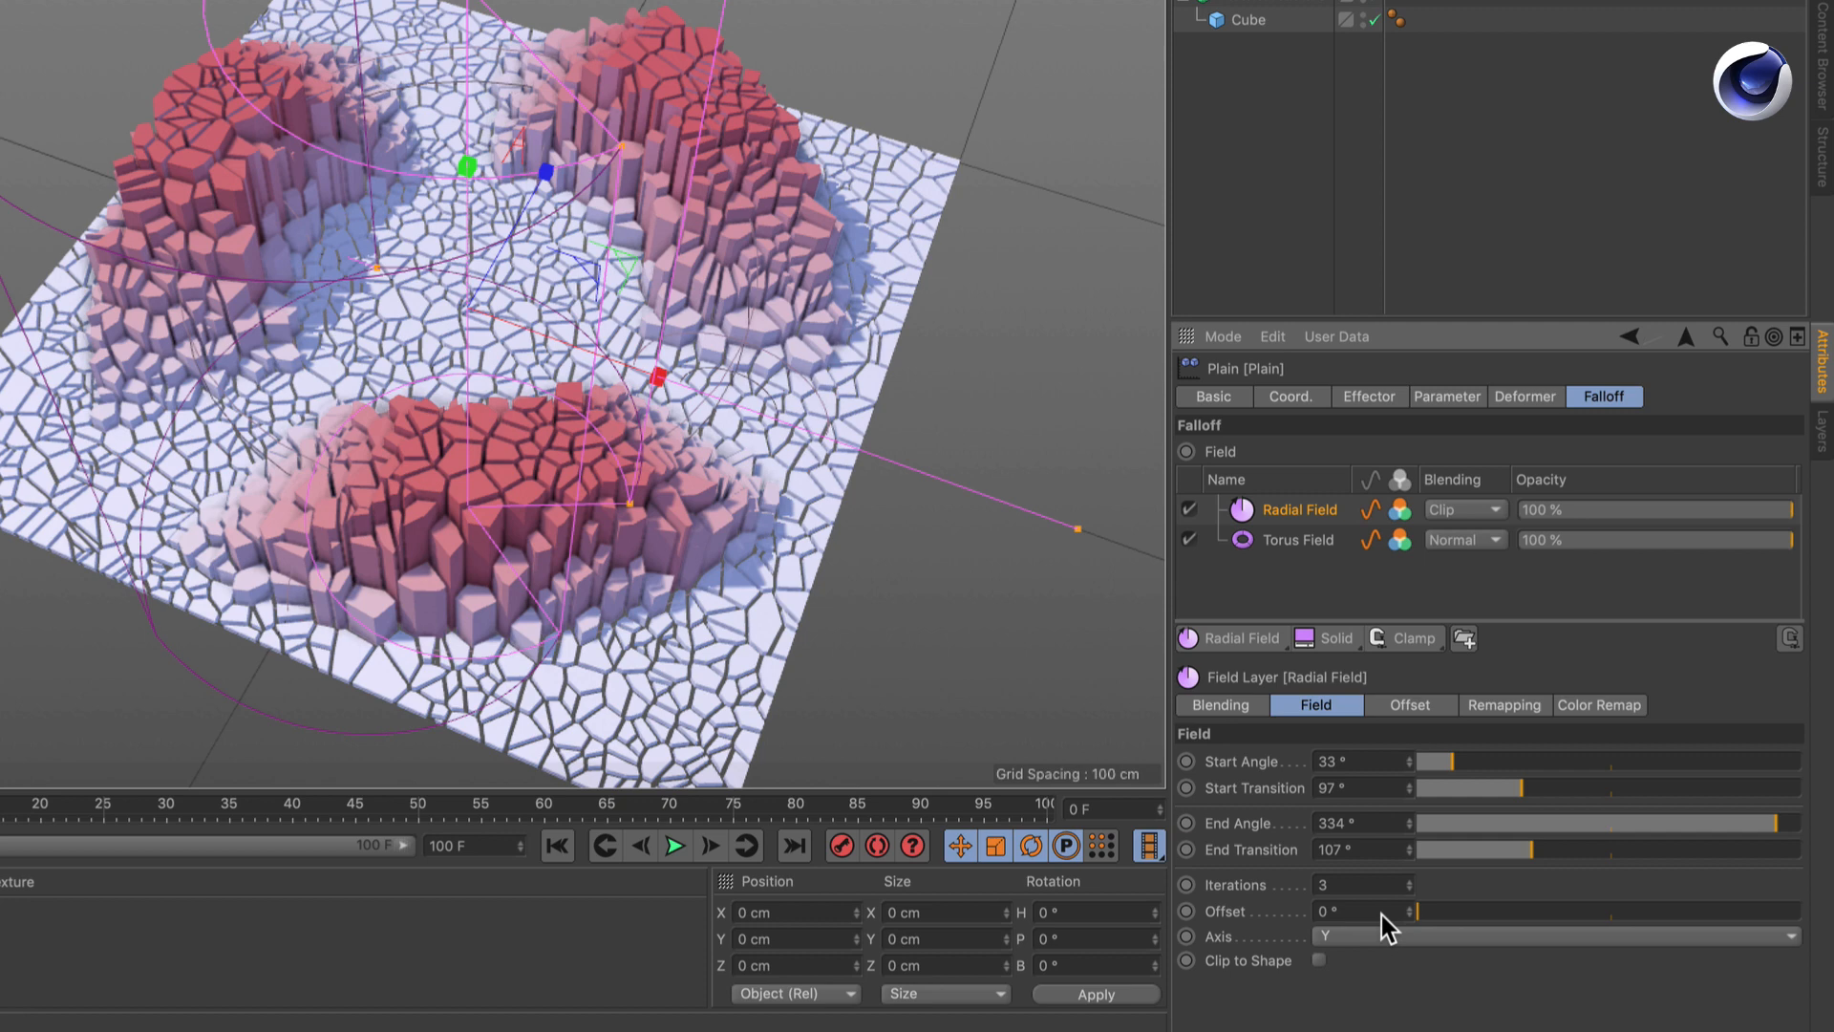
mouse_move(1410, 737)
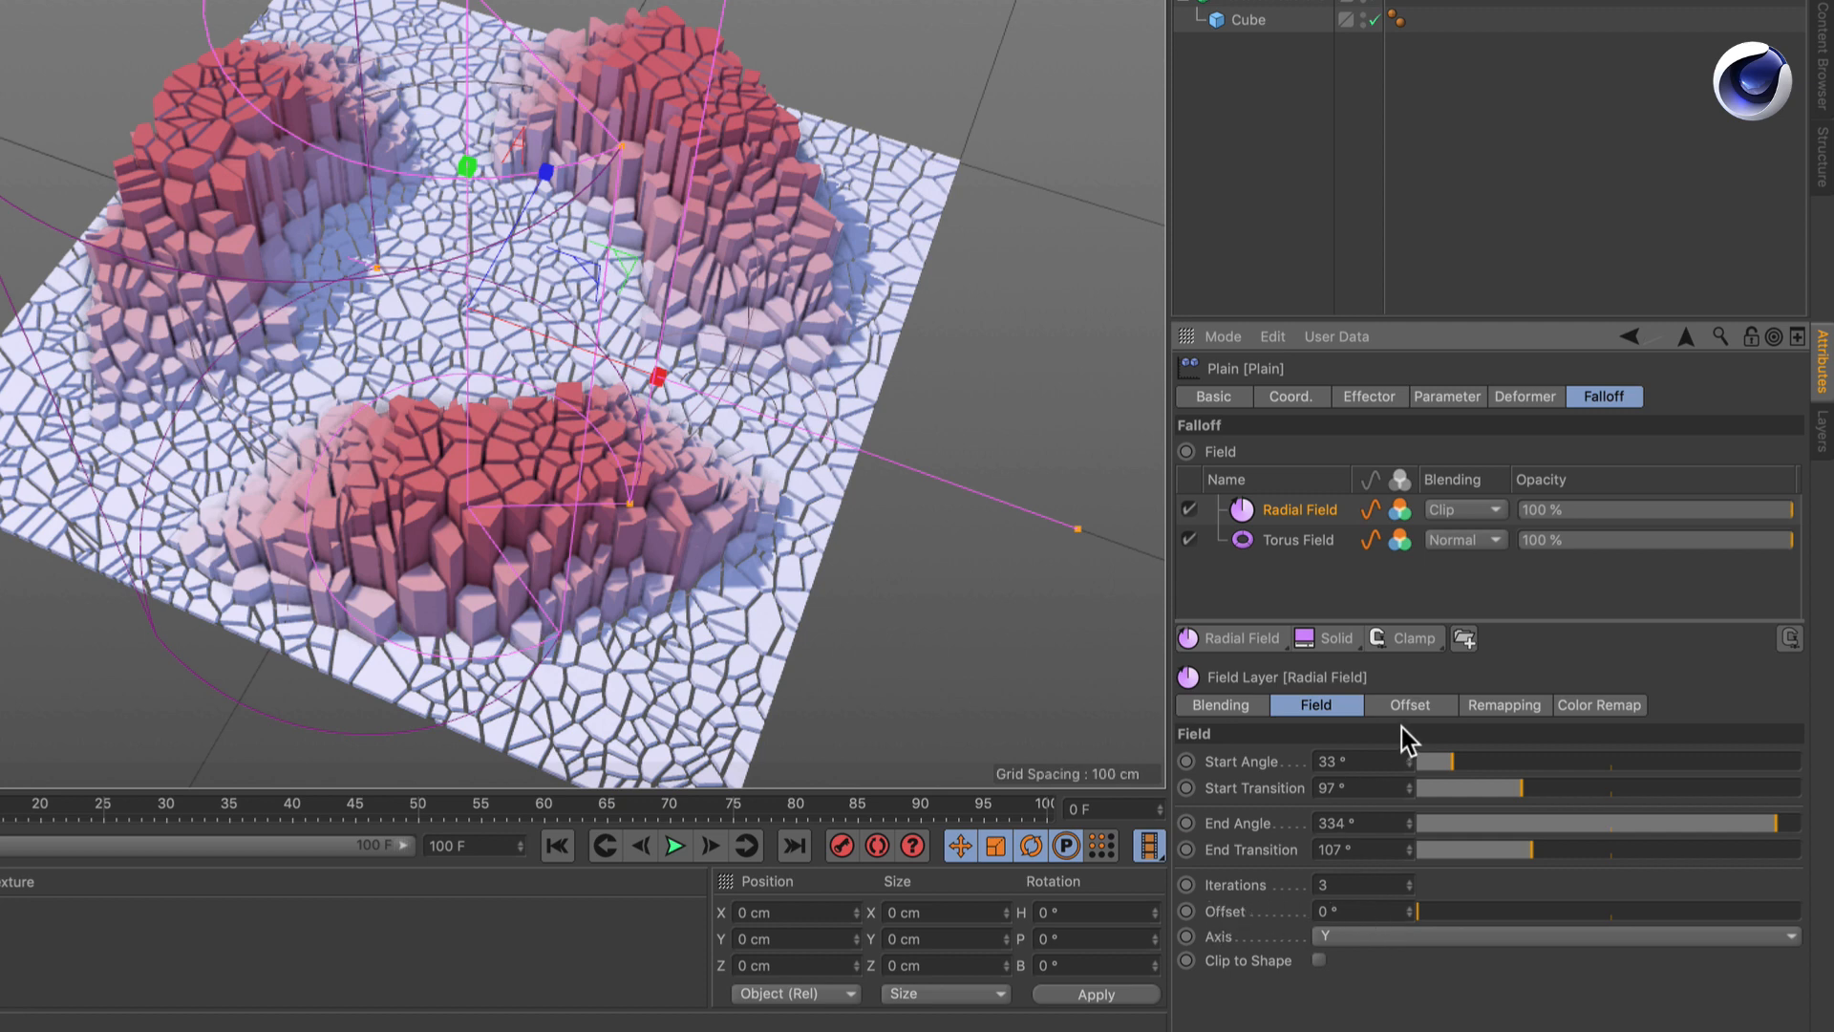
Add a Time layer to the Radial Field's offset and play the animation
click(1408, 703)
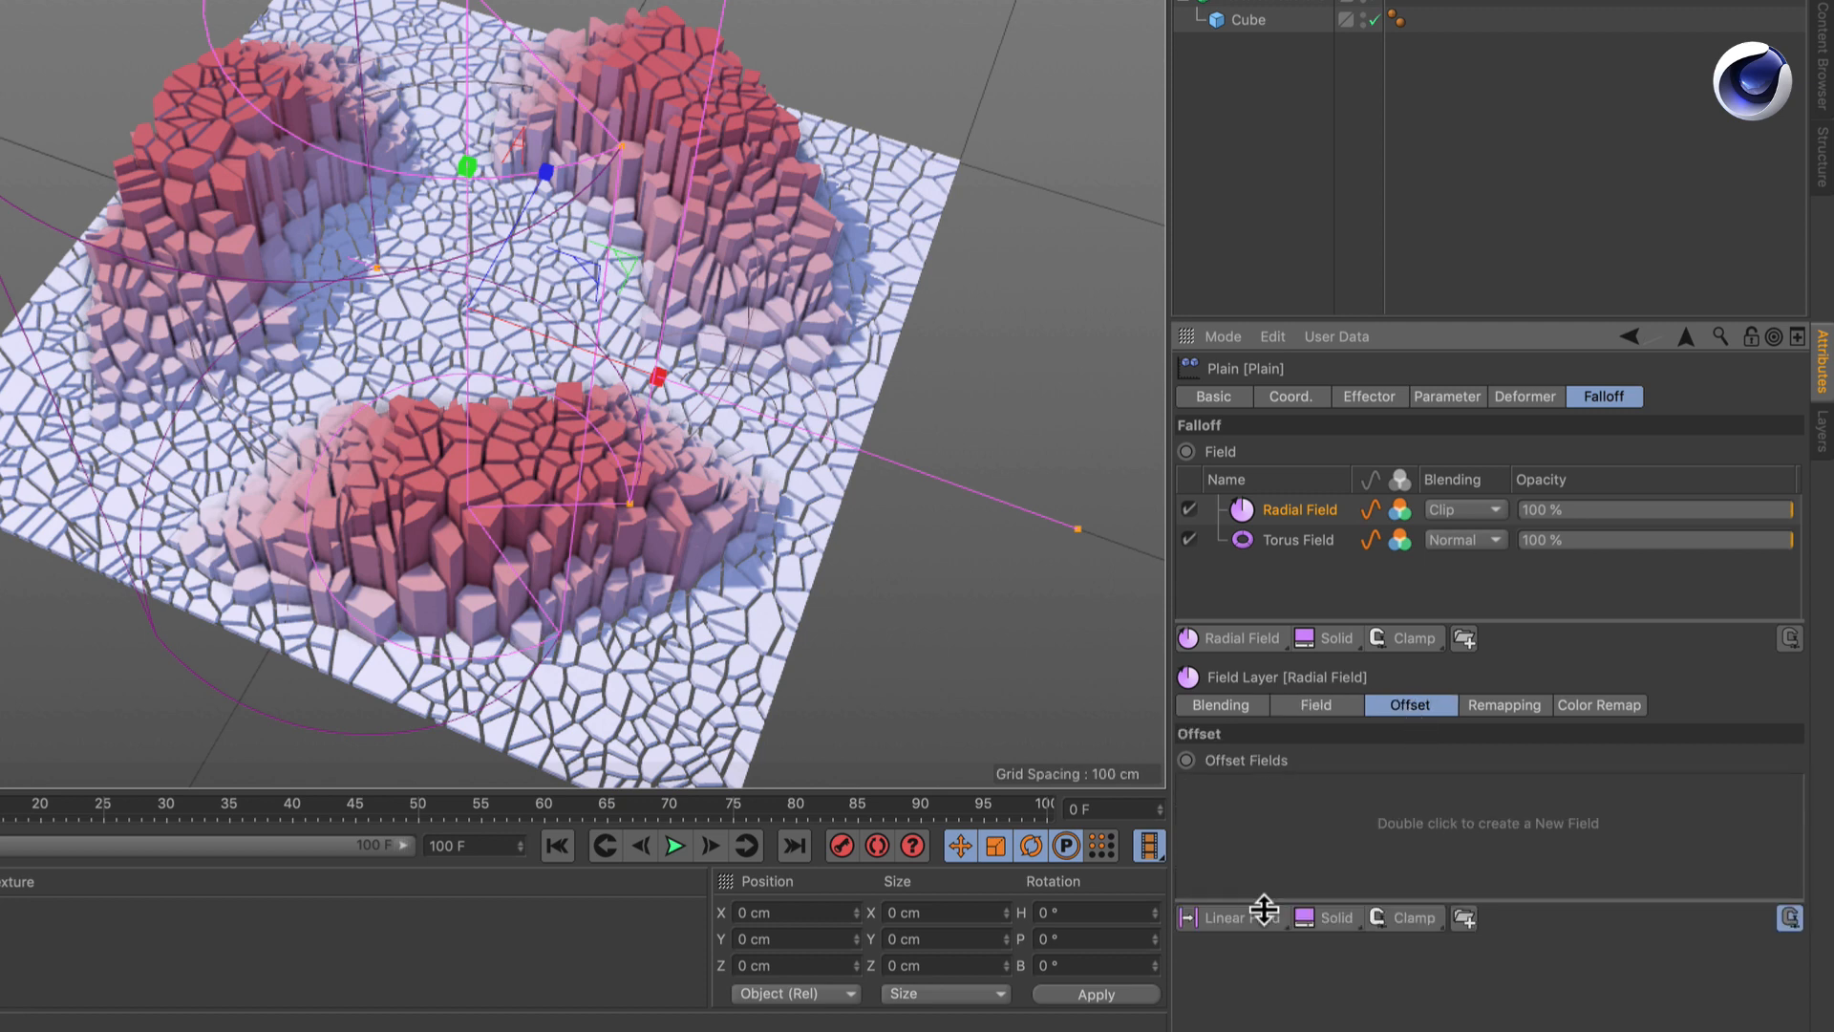
click(1334, 917)
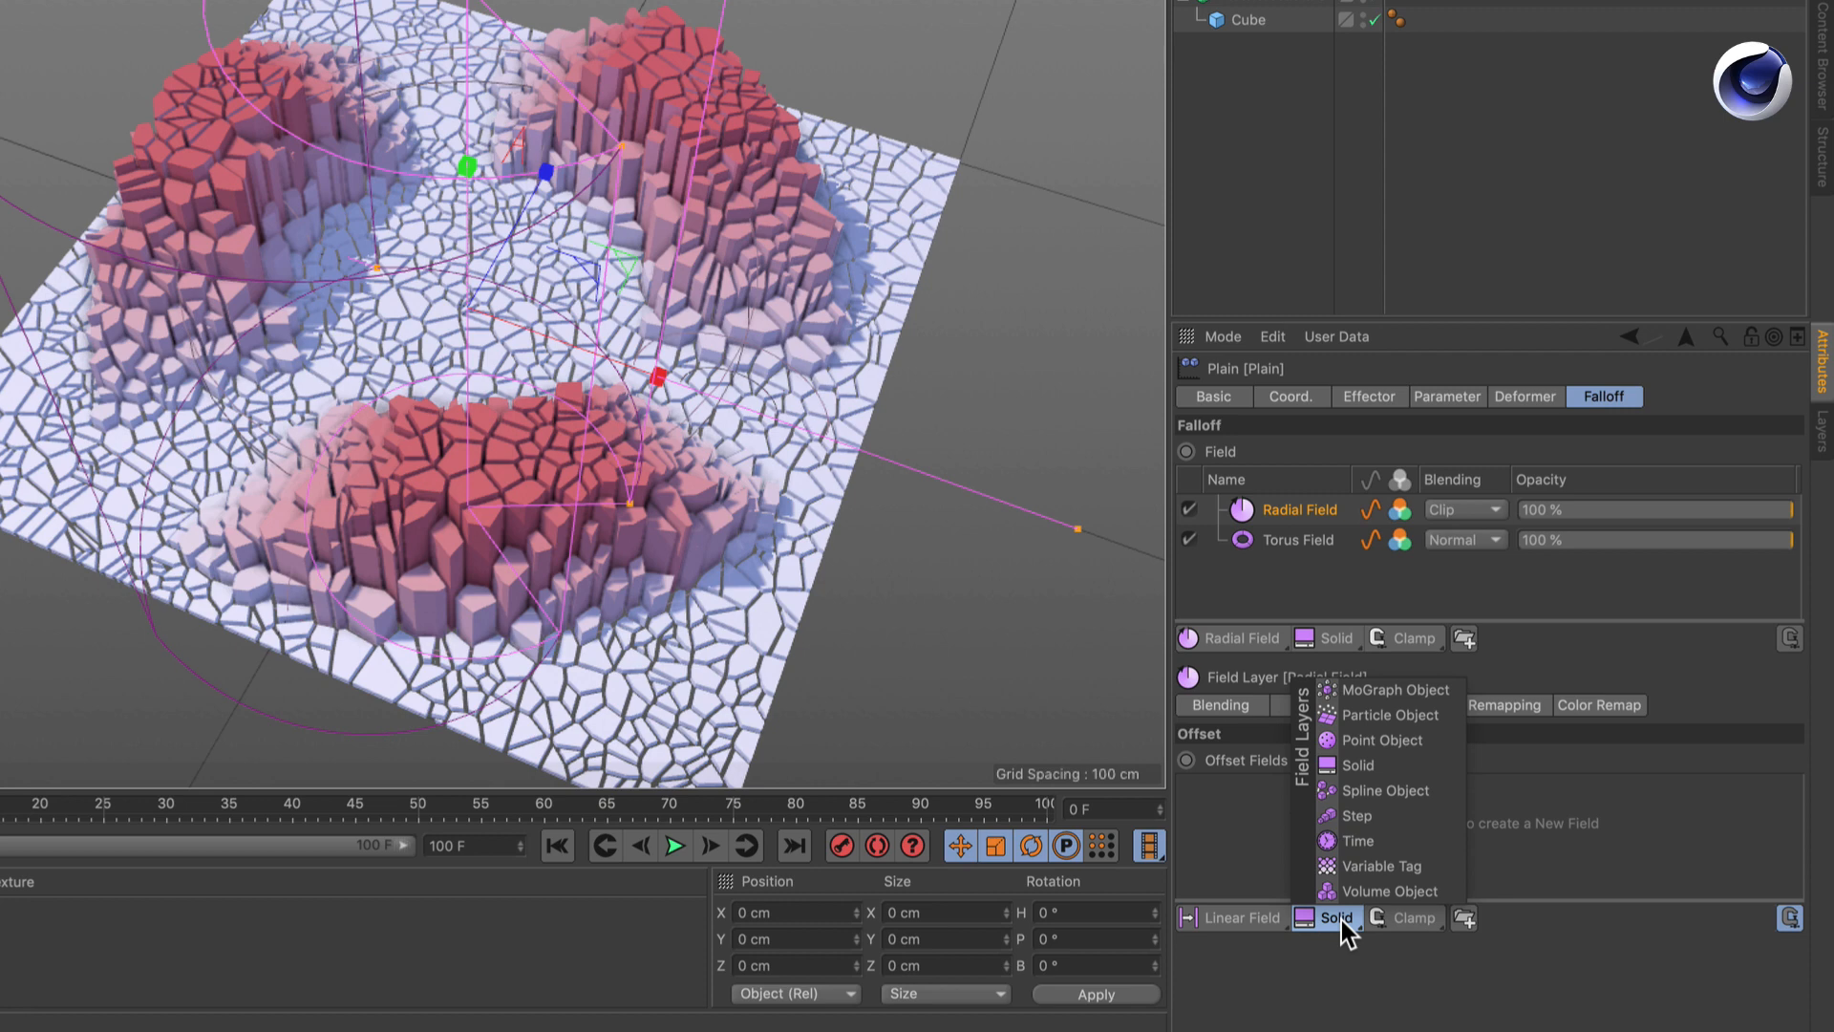
click(1358, 839)
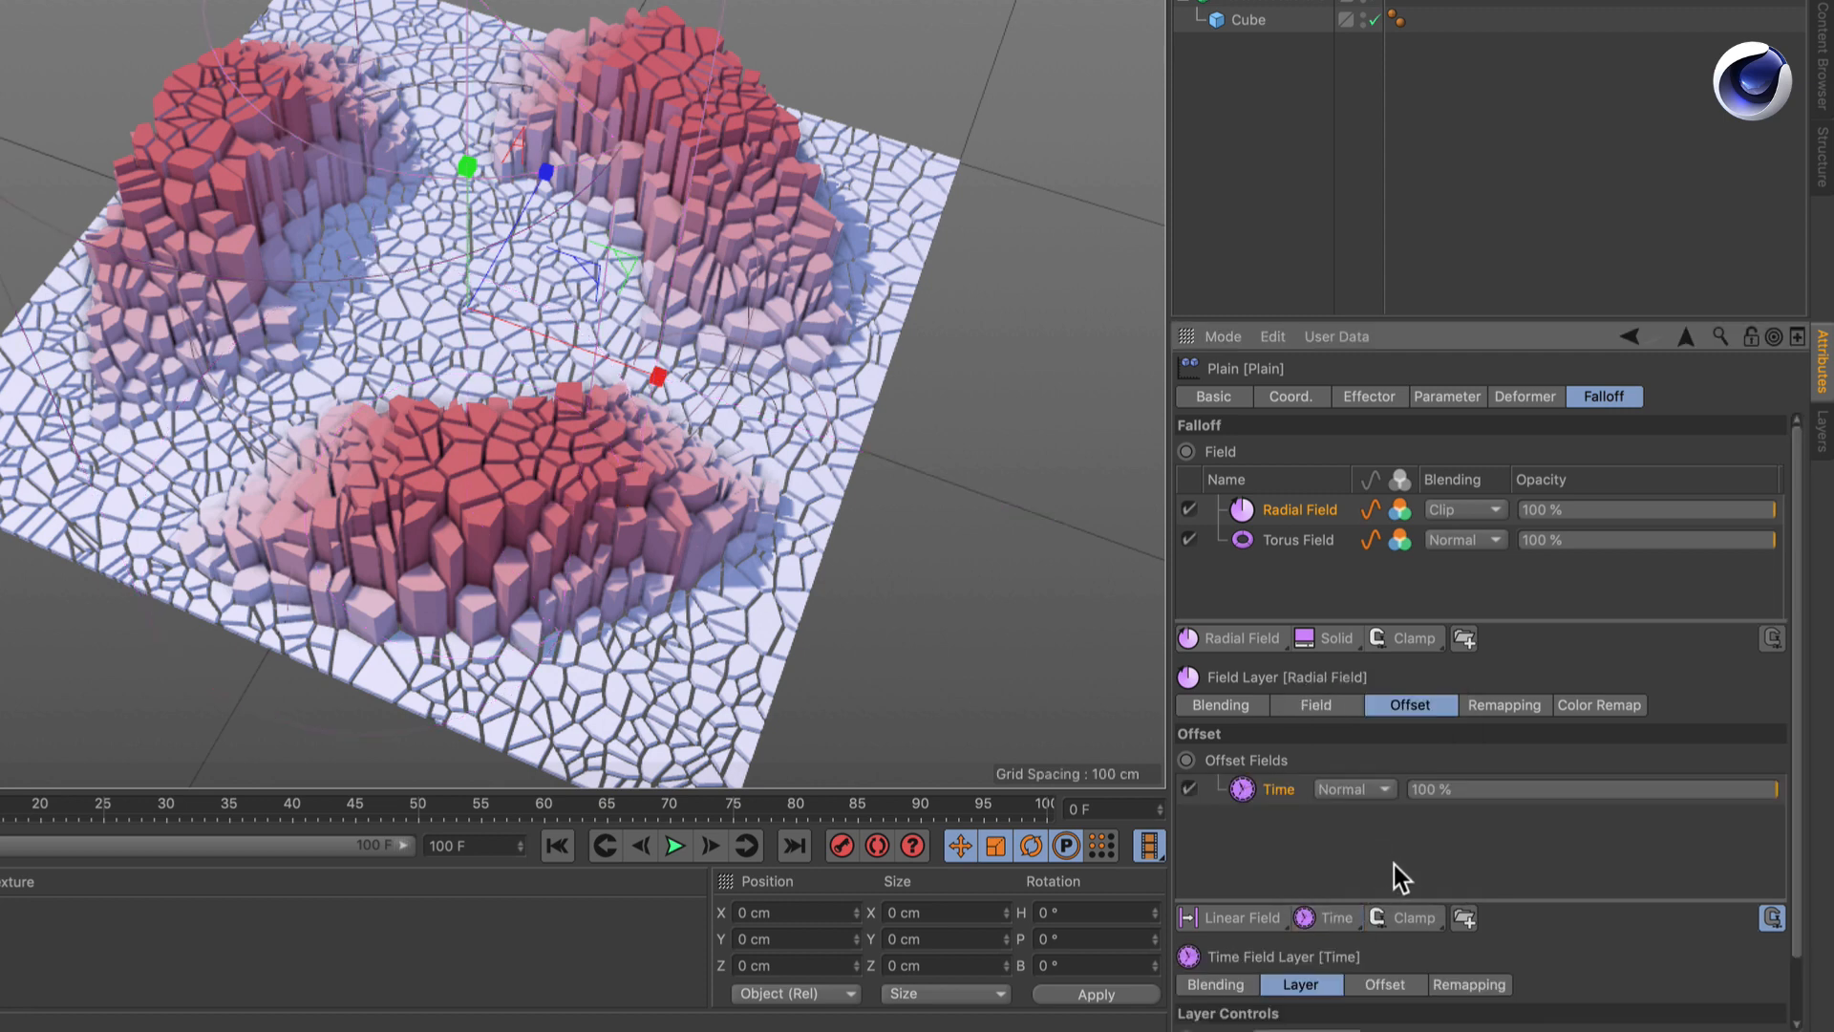
scroll(down, 3)
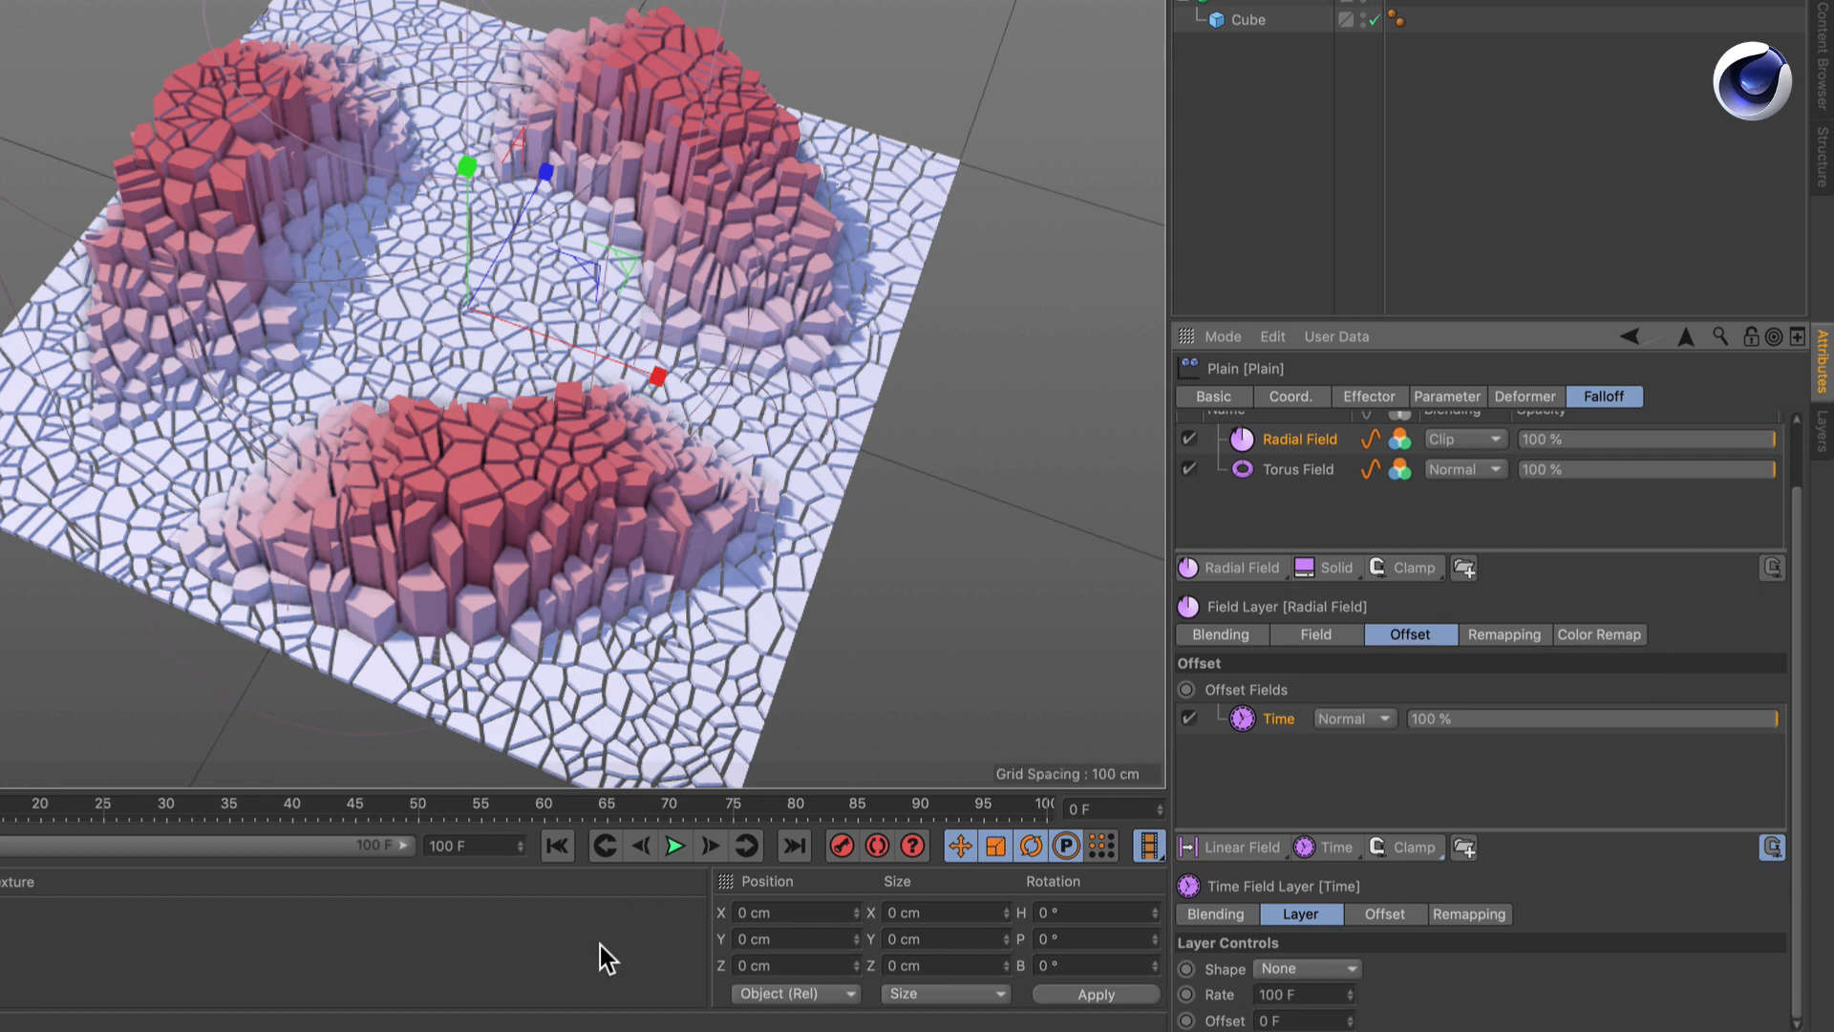
click(675, 845)
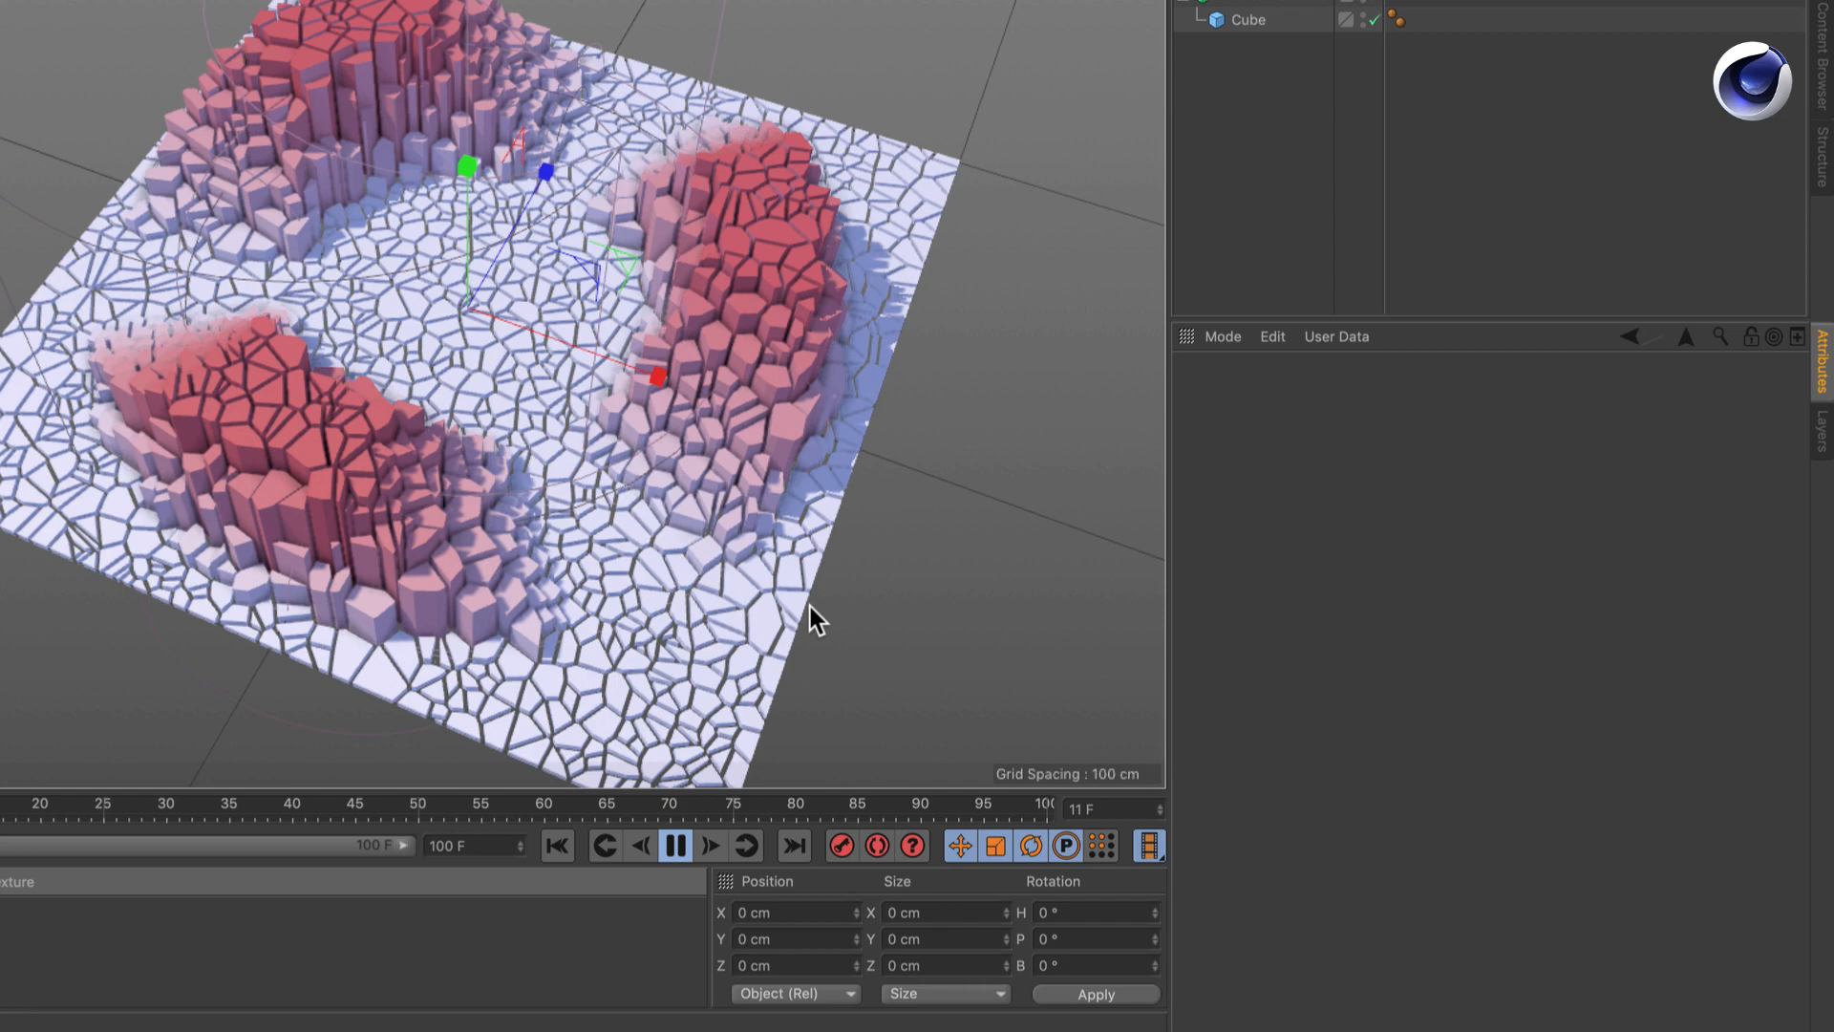